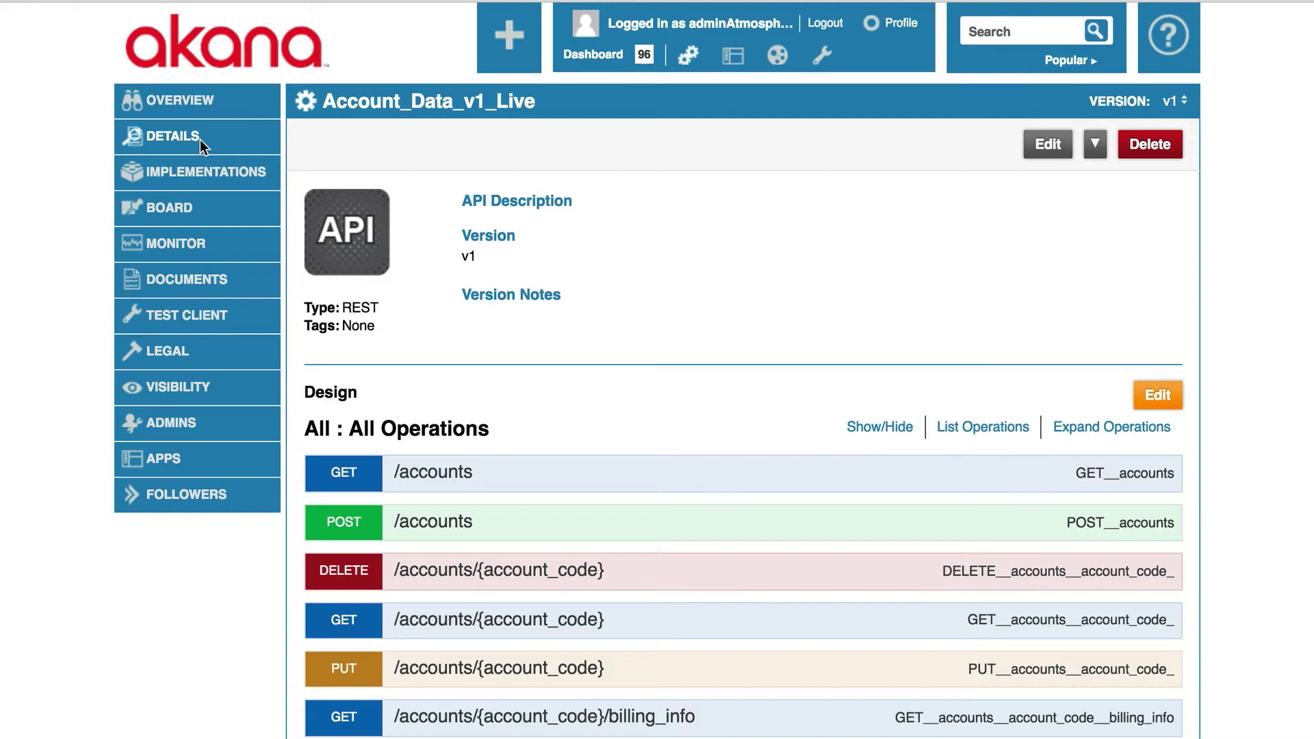
pyautogui.moveTo(419, 366)
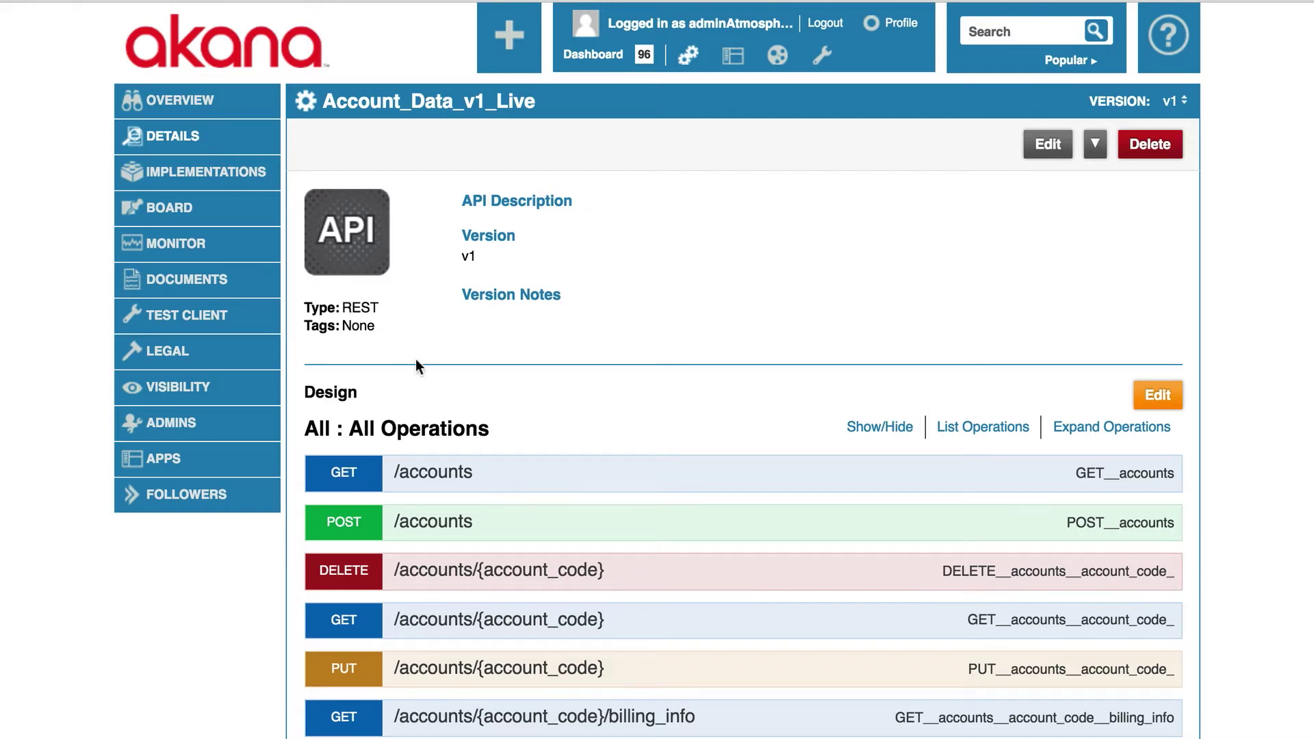
# Edit the Live implementation, clearing Allow Anonymous Access and Approval Required, and save
pyautogui.scroll(-3)
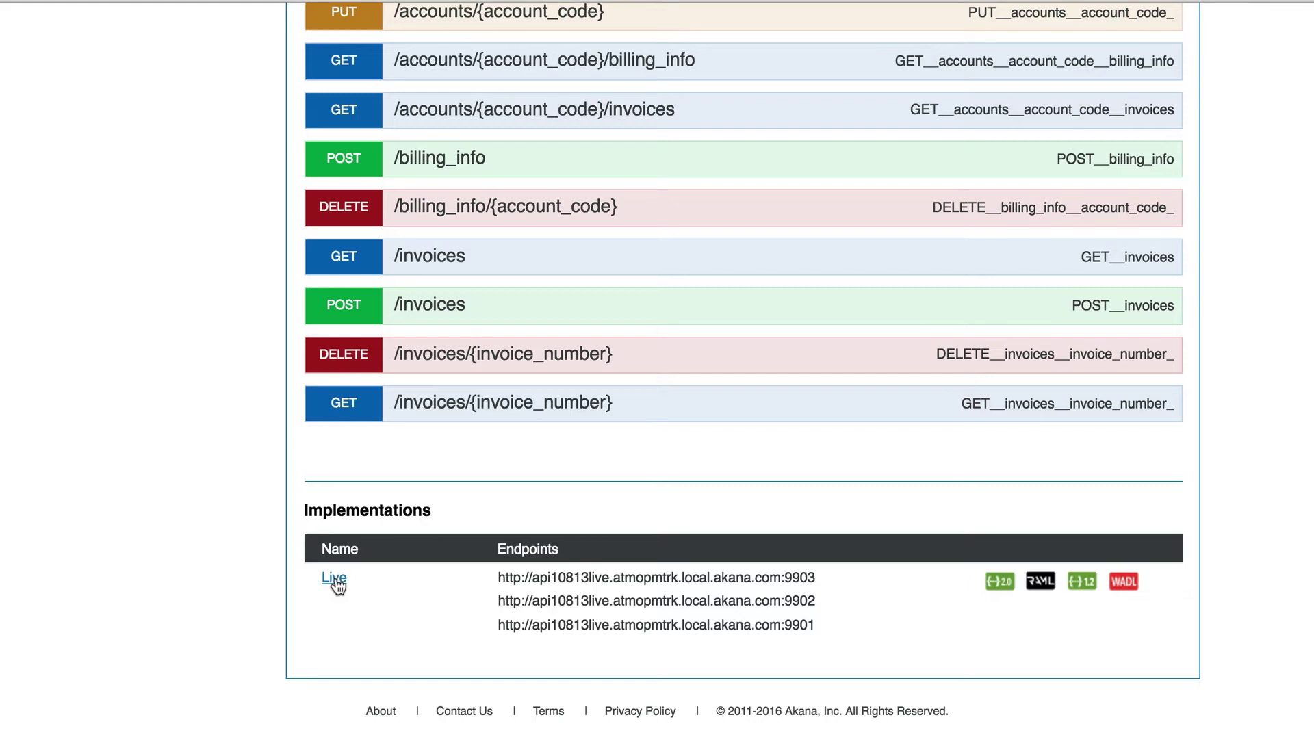
pyautogui.moveTo(334, 579)
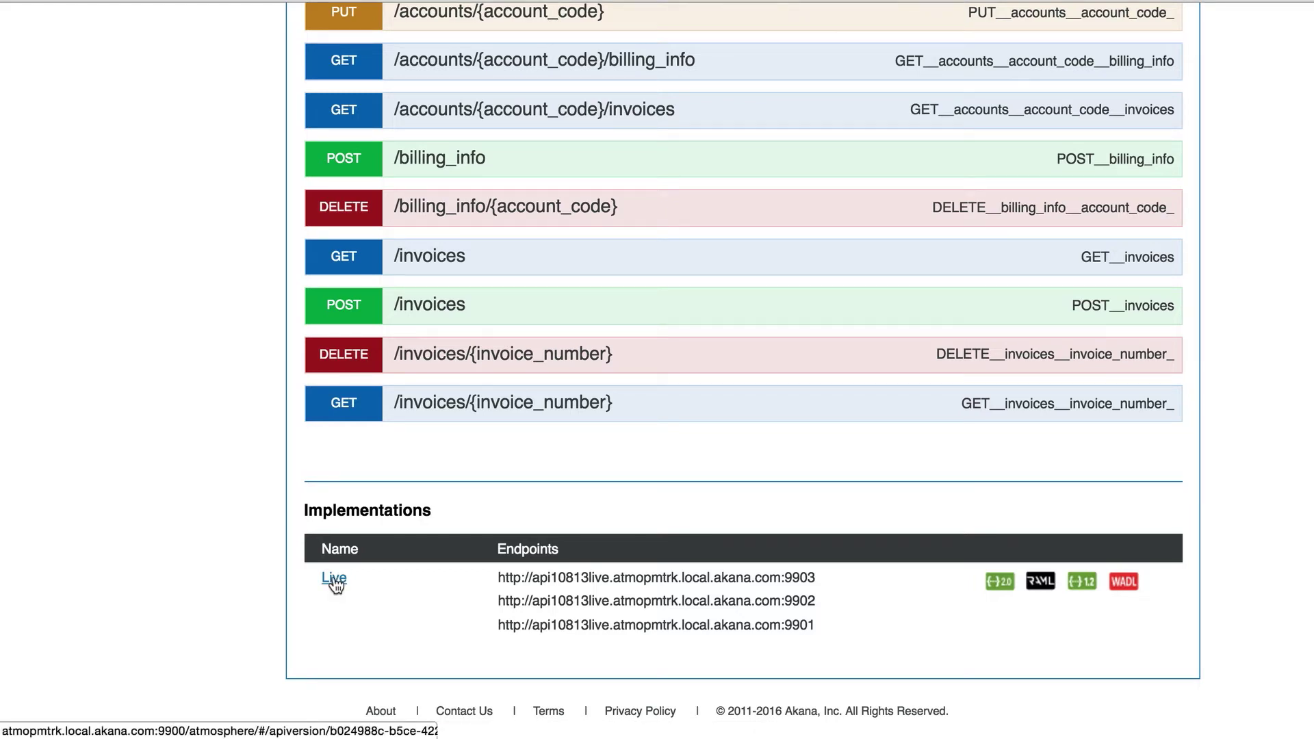
pyautogui.click(334, 579)
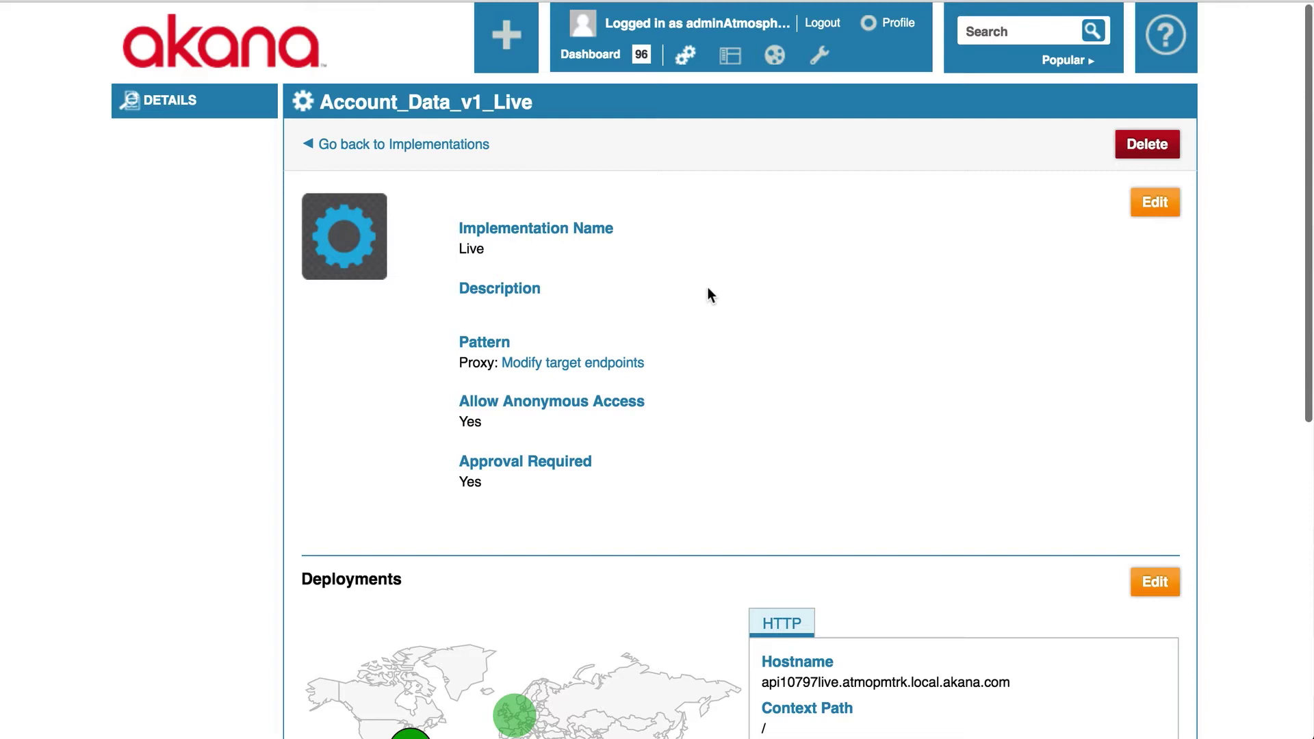
pyautogui.moveTo(1155, 202)
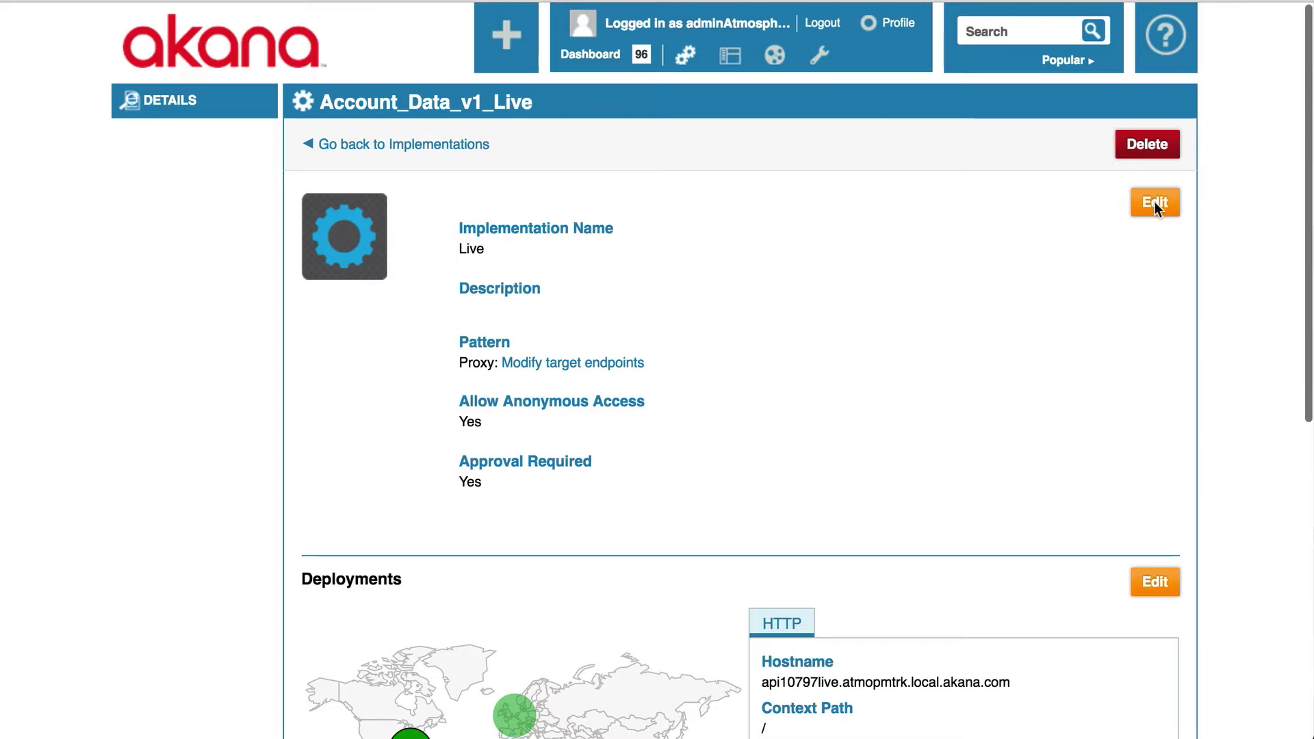
pyautogui.click(1153, 202)
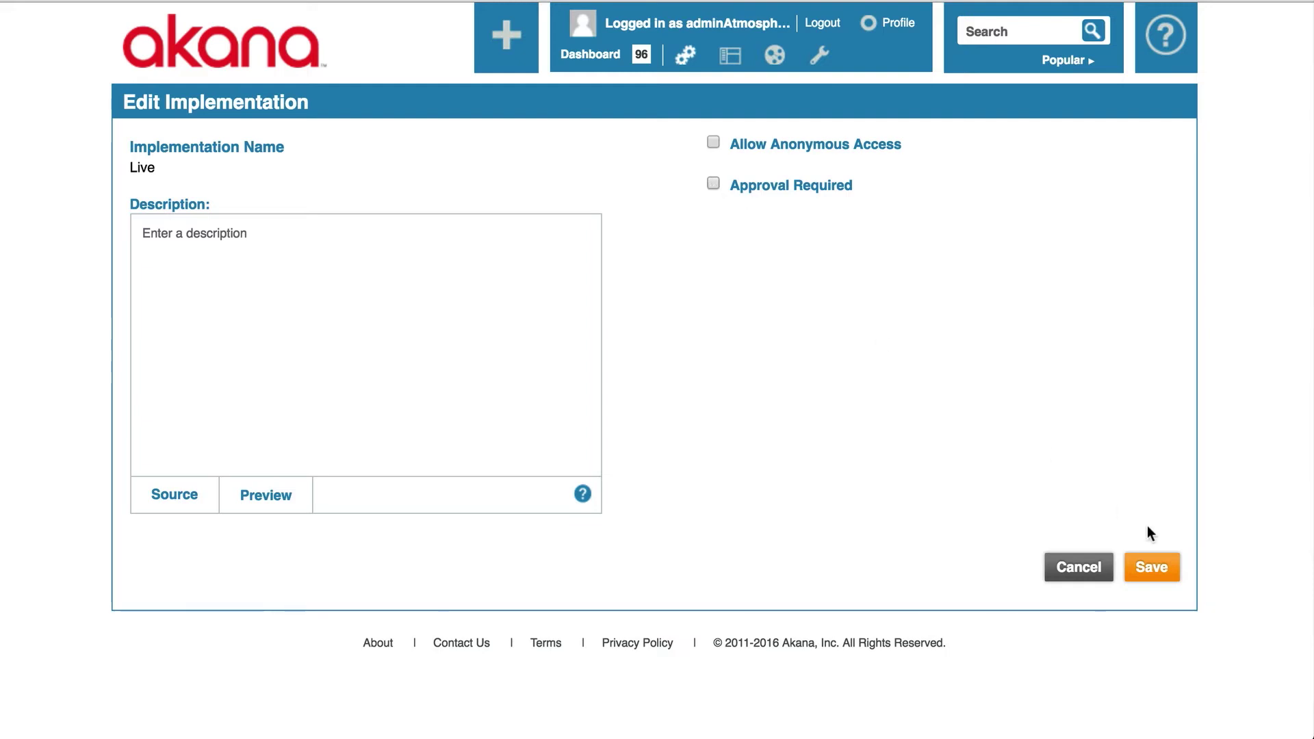
pyautogui.click(1151, 567)
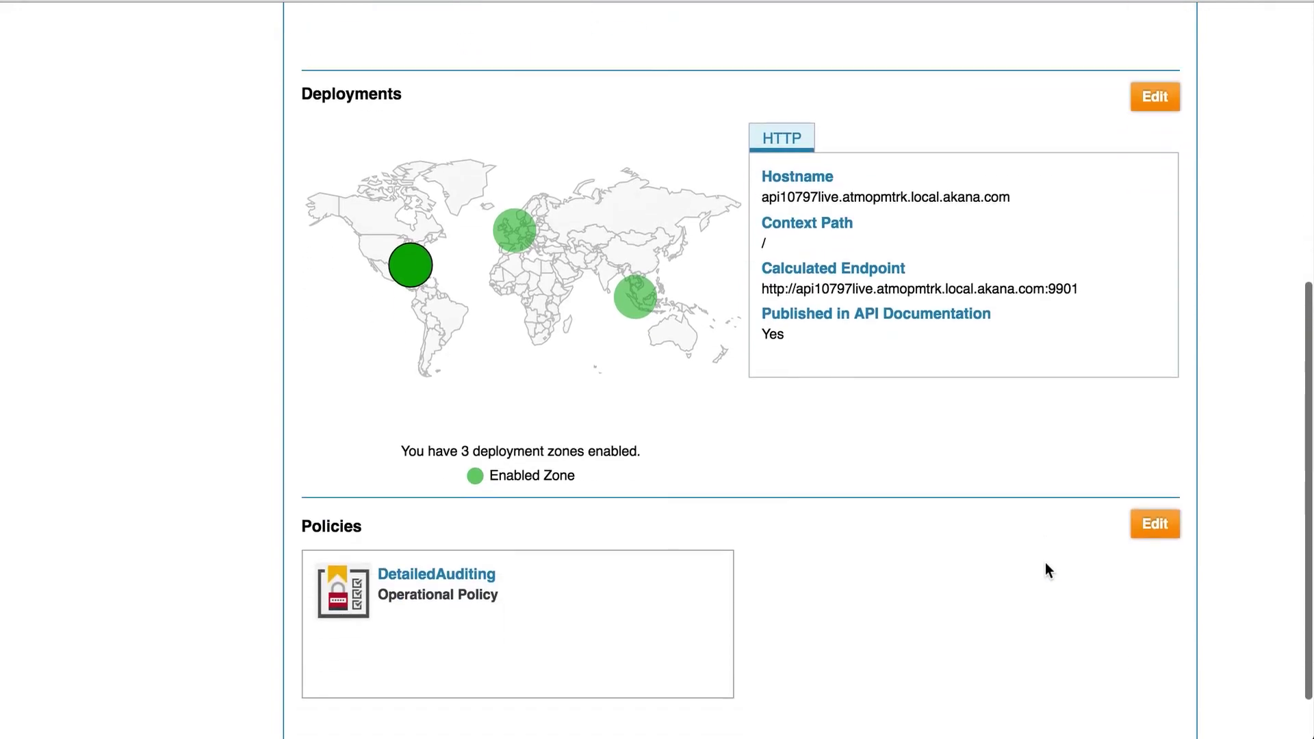
pyautogui.scroll(-3)
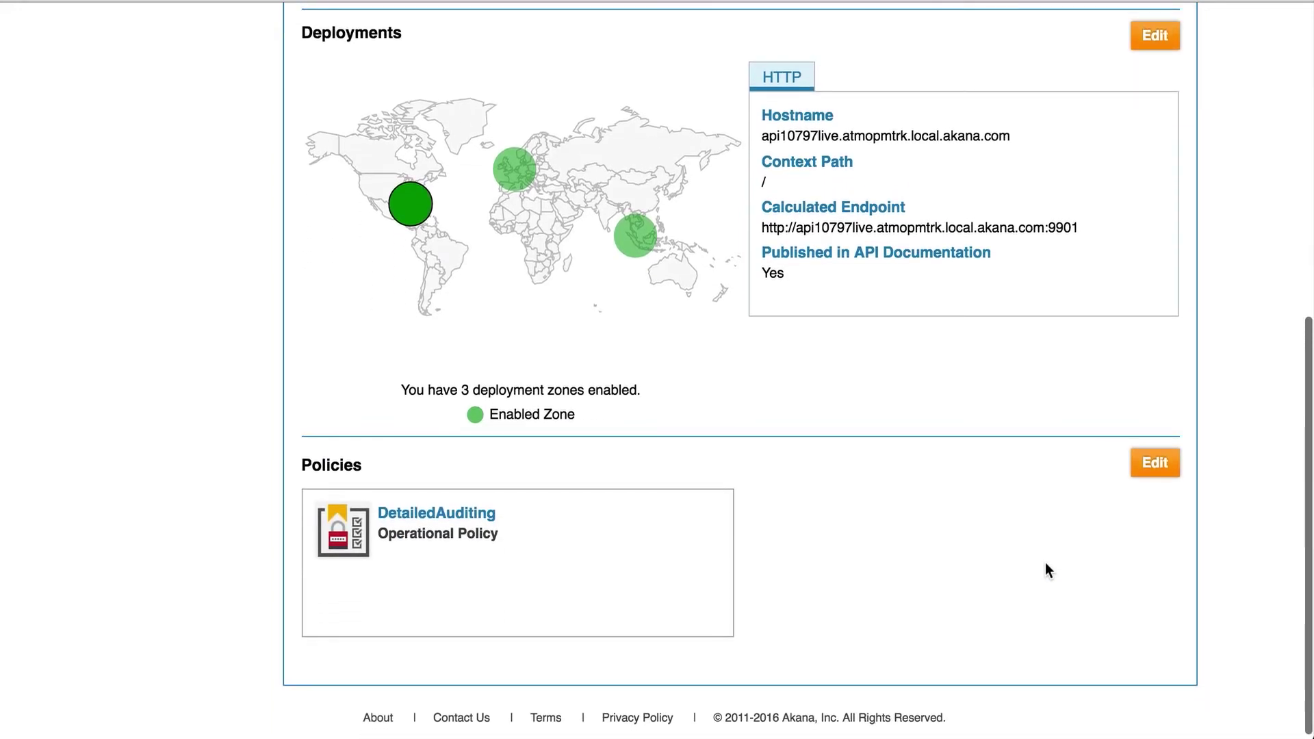
pyautogui.moveTo(624, 494)
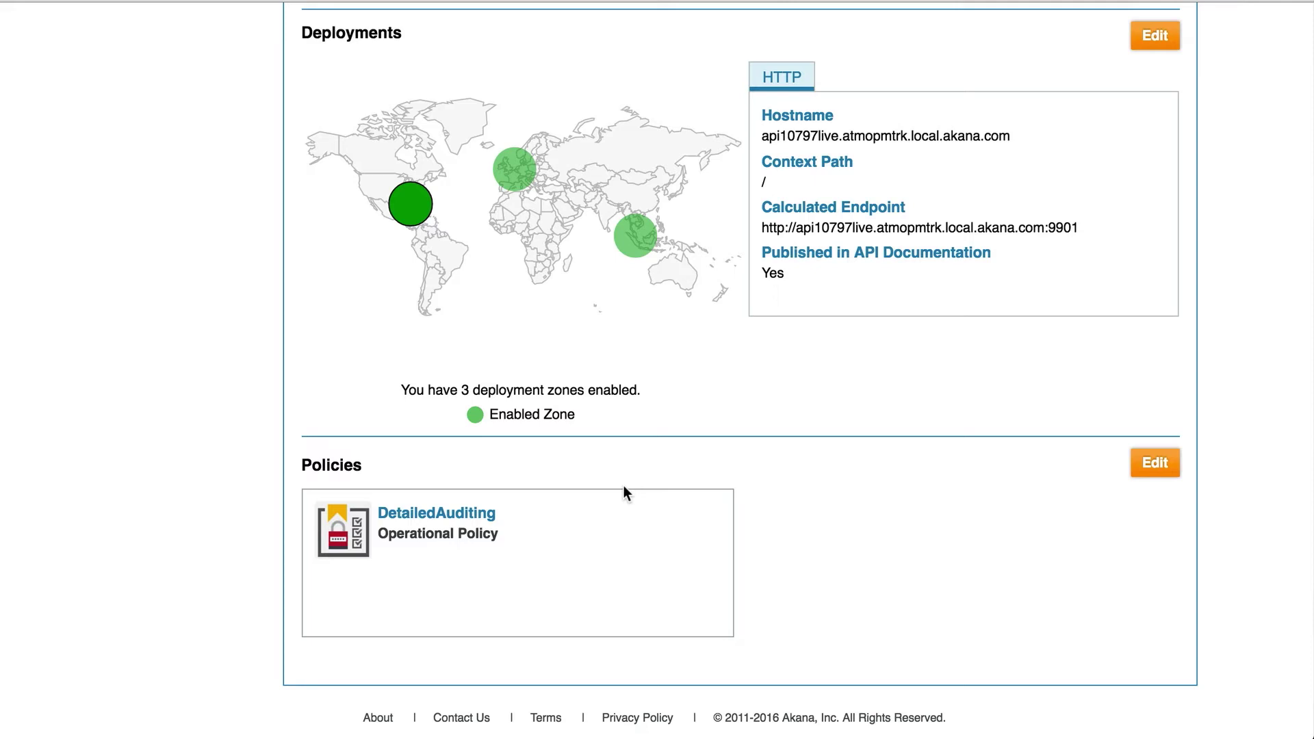
pyautogui.moveTo(553, 509)
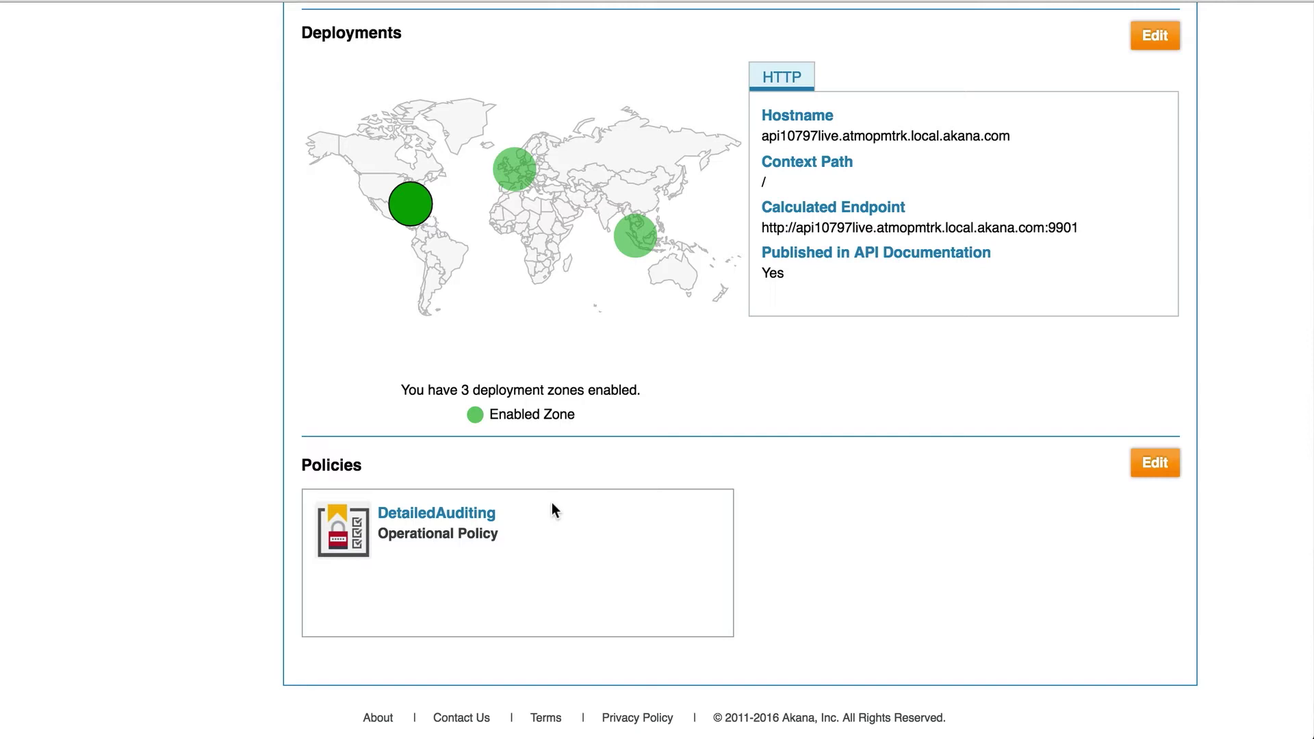
pyautogui.moveTo(1154, 462)
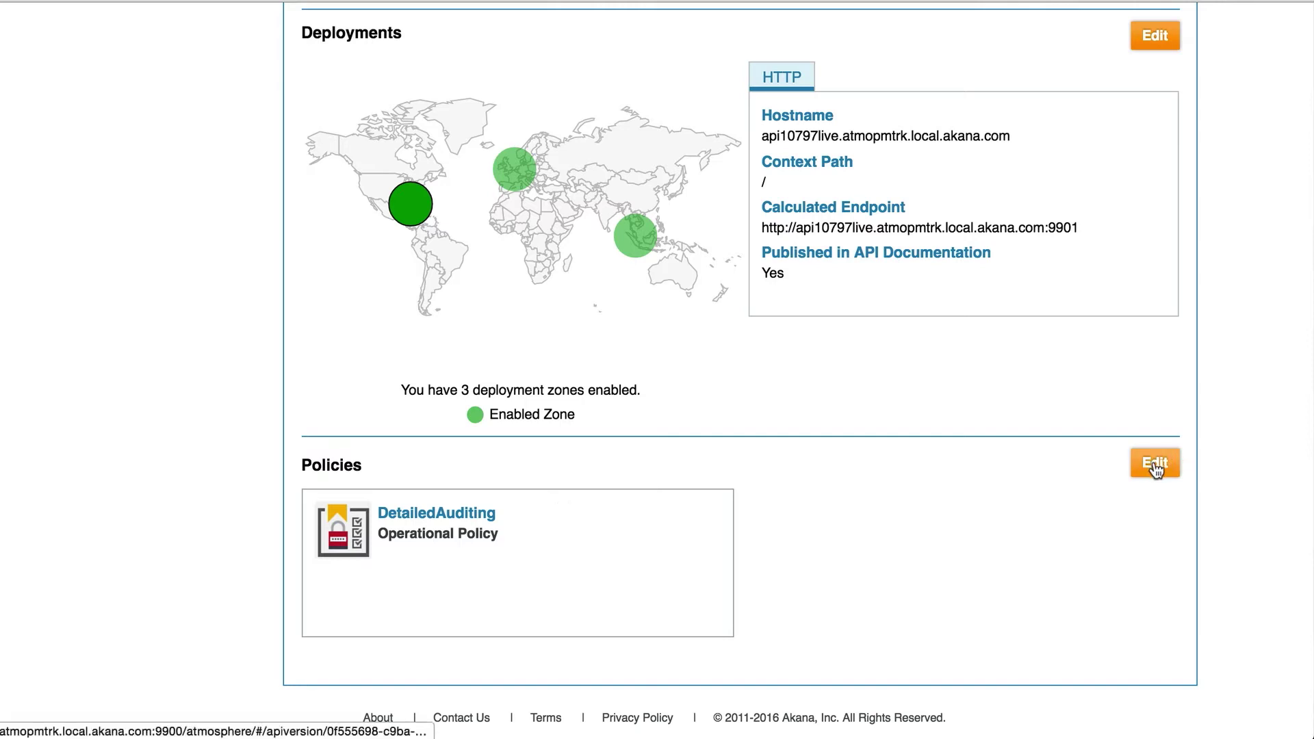
# Attach AtmosphereApplicationSecurityPolicy next to DetailedAuditing in the implementation's policies and save
pyautogui.click(1153, 463)
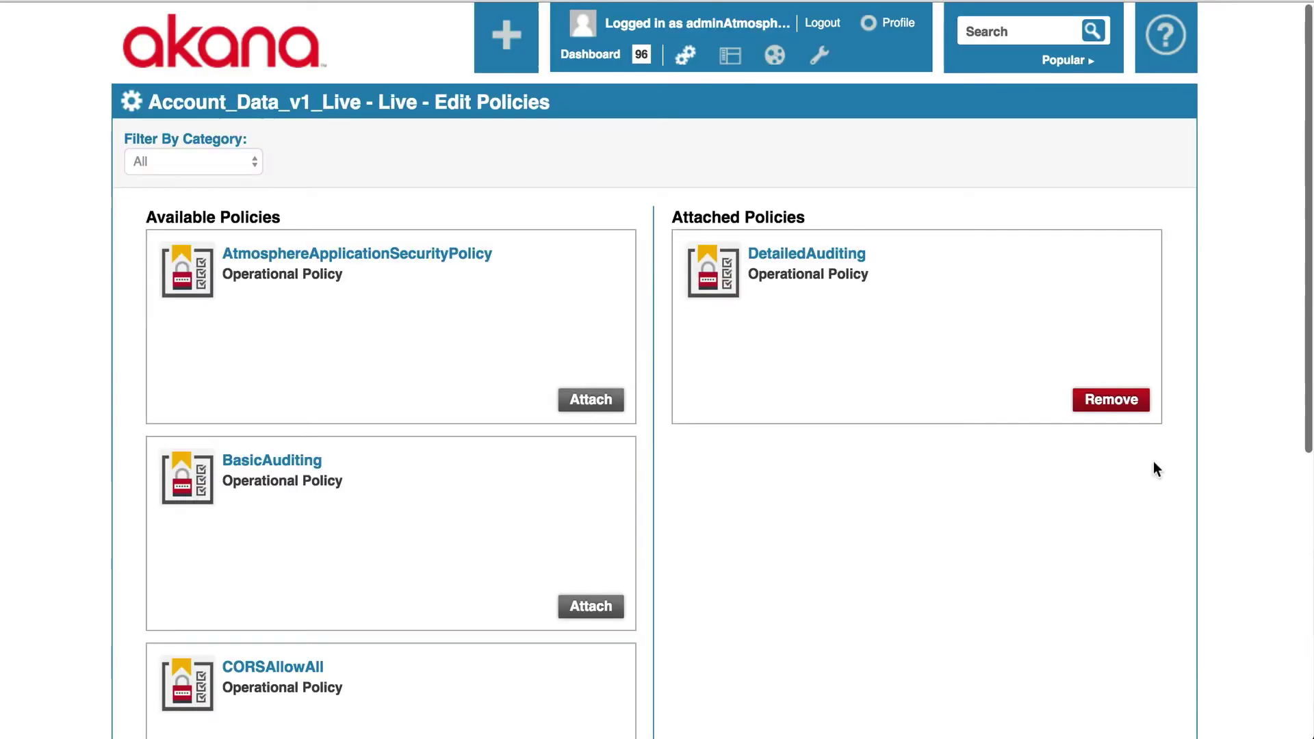
pyautogui.moveTo(590, 400)
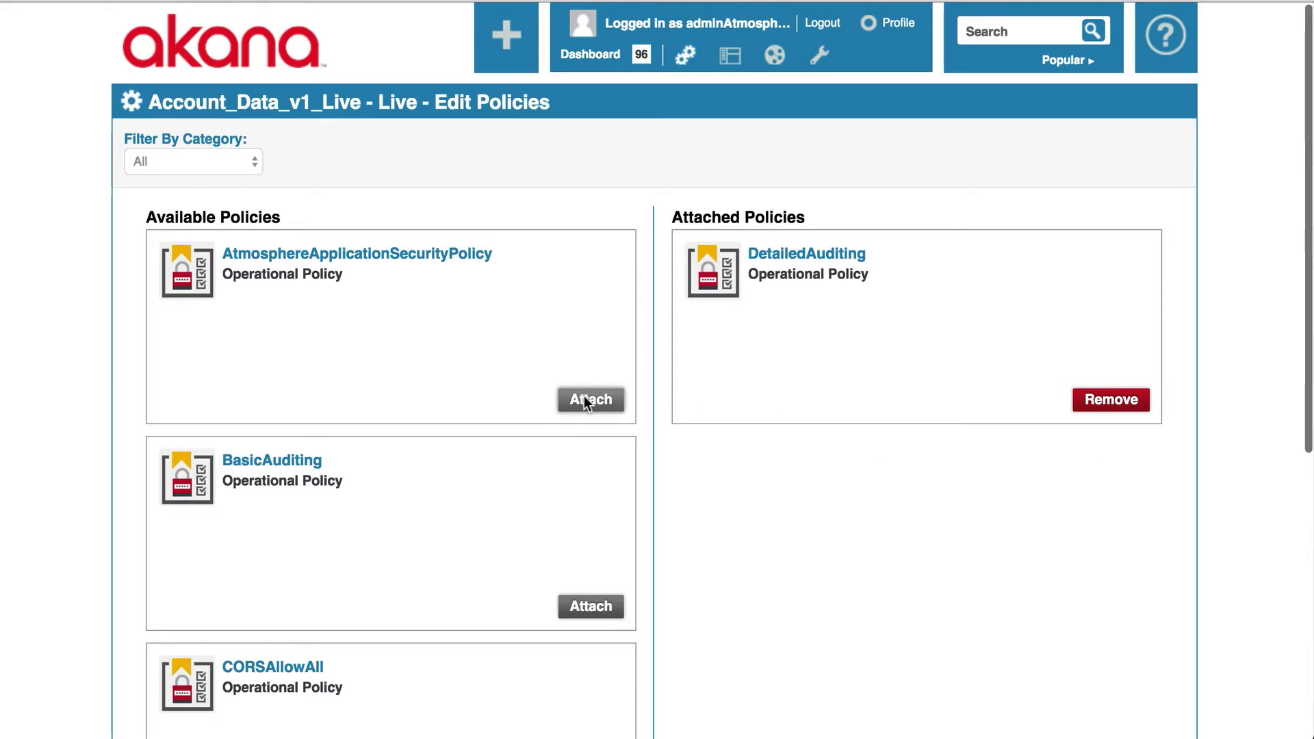
pyautogui.click(590, 400)
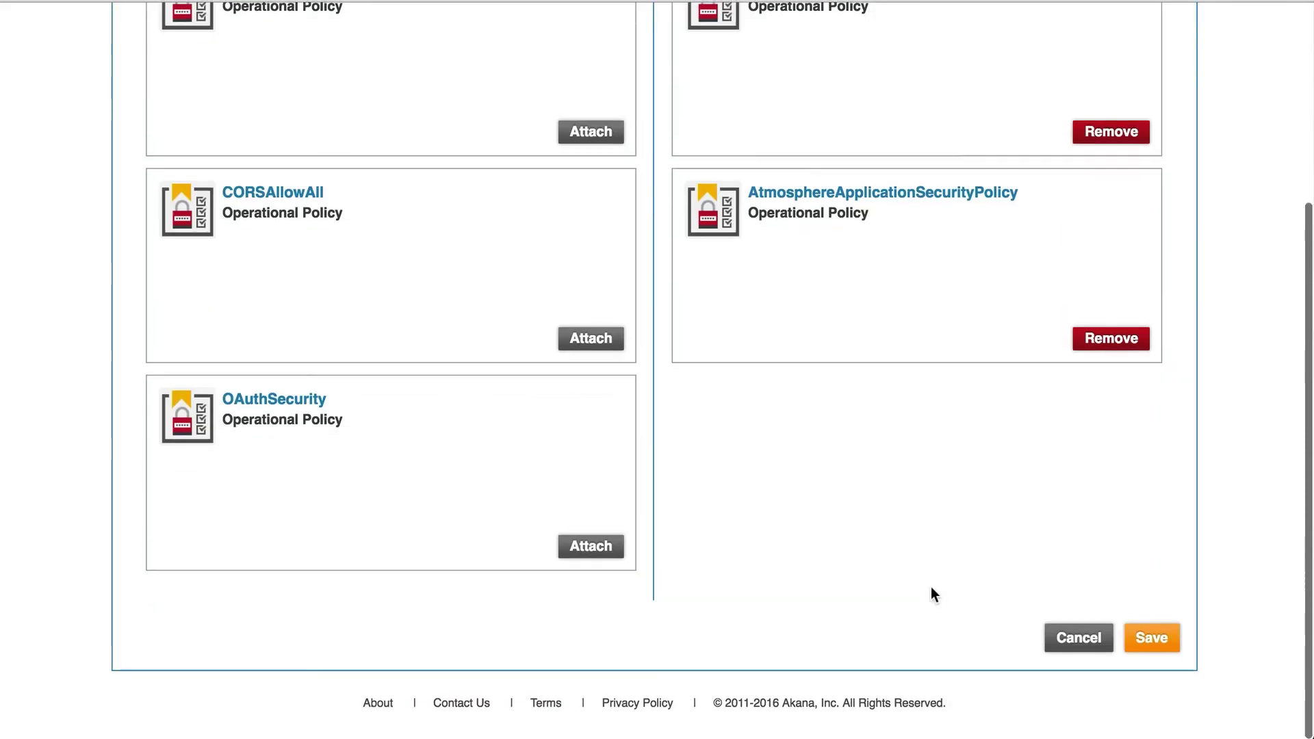
pyautogui.click(1151, 637)
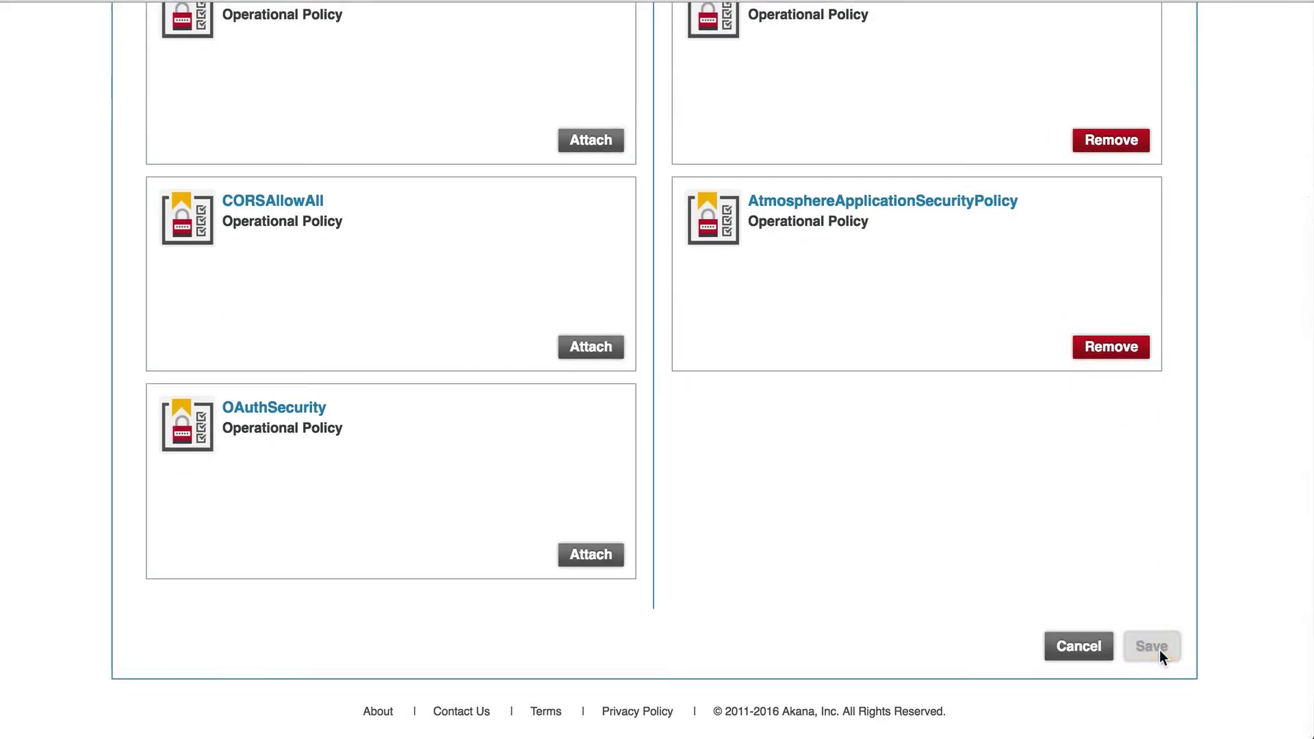
pyautogui.click(1151, 644)
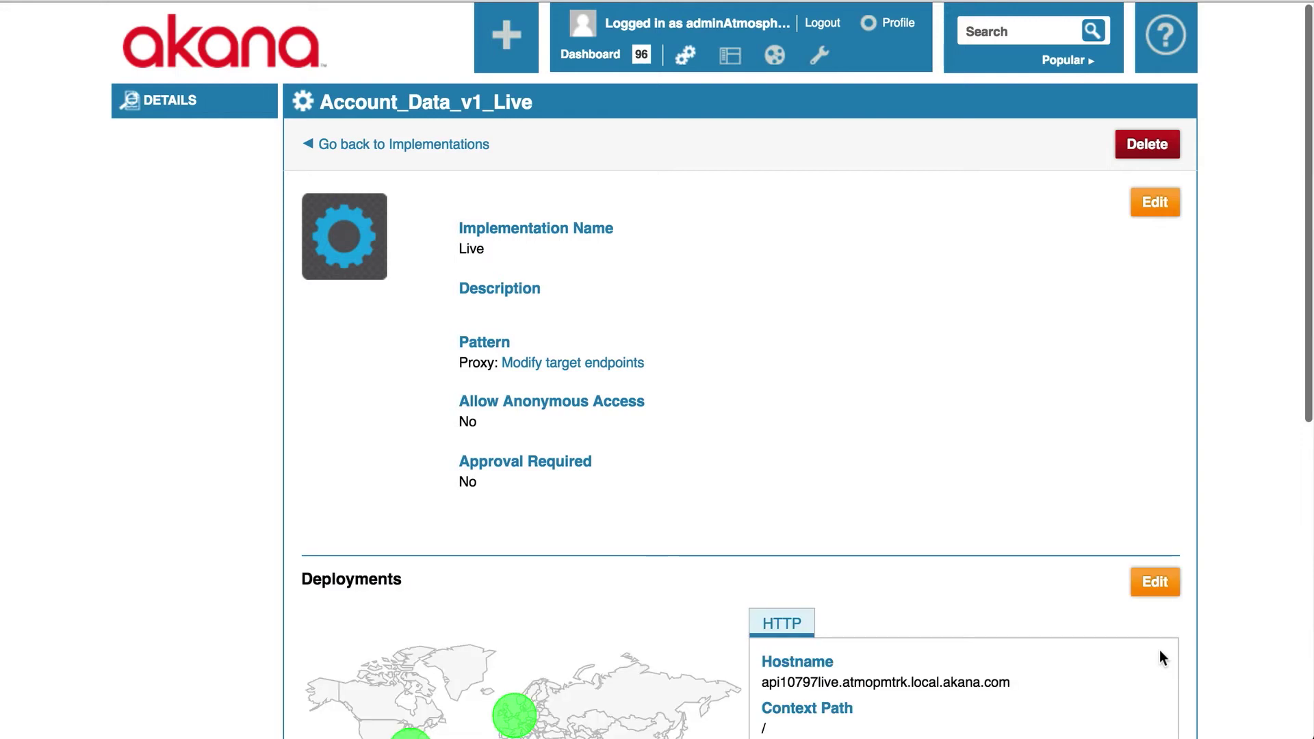
pyautogui.scroll(-3)
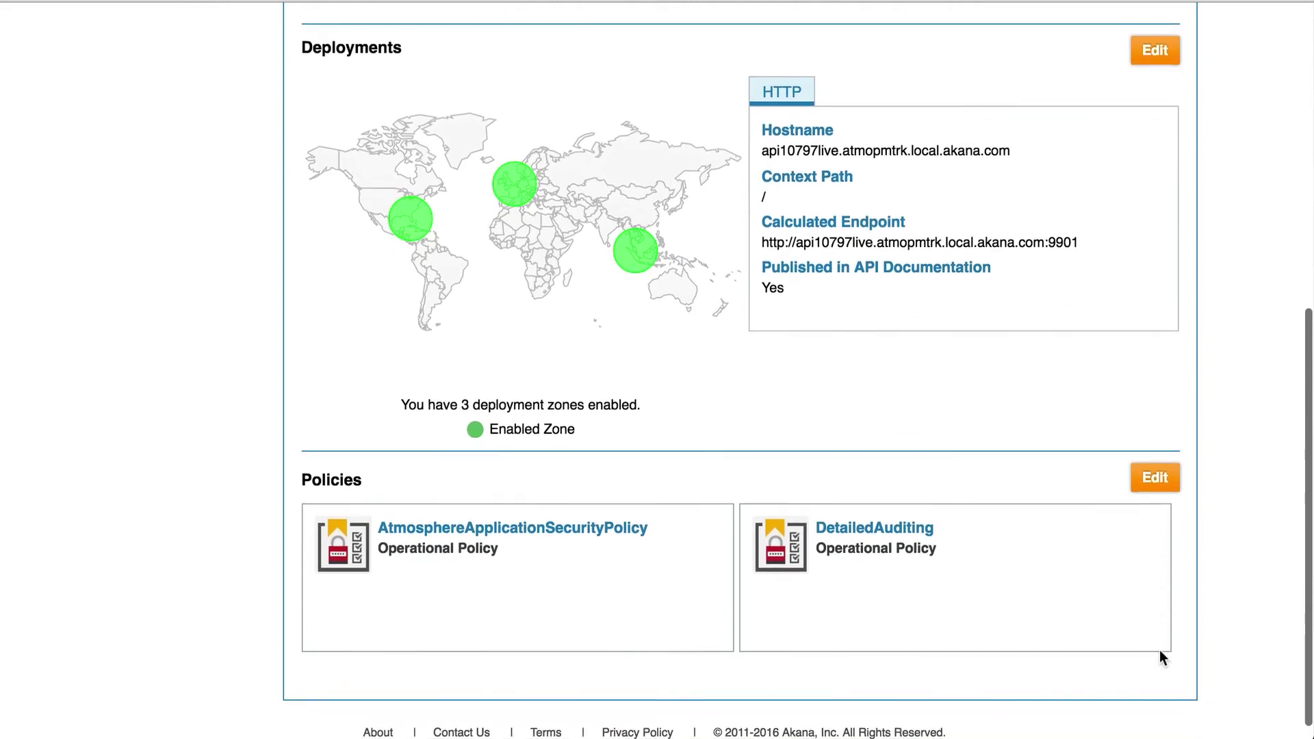
pyautogui.scroll(3)
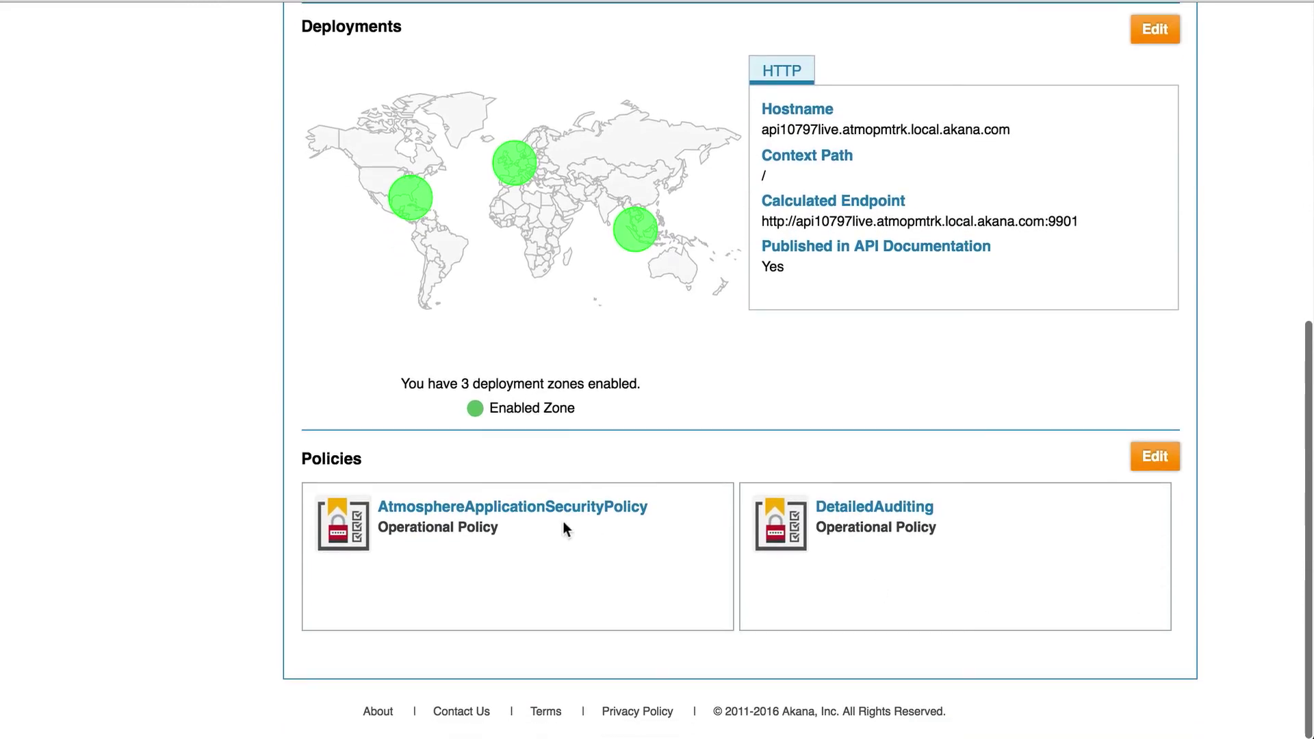
pyautogui.moveTo(880, 520)
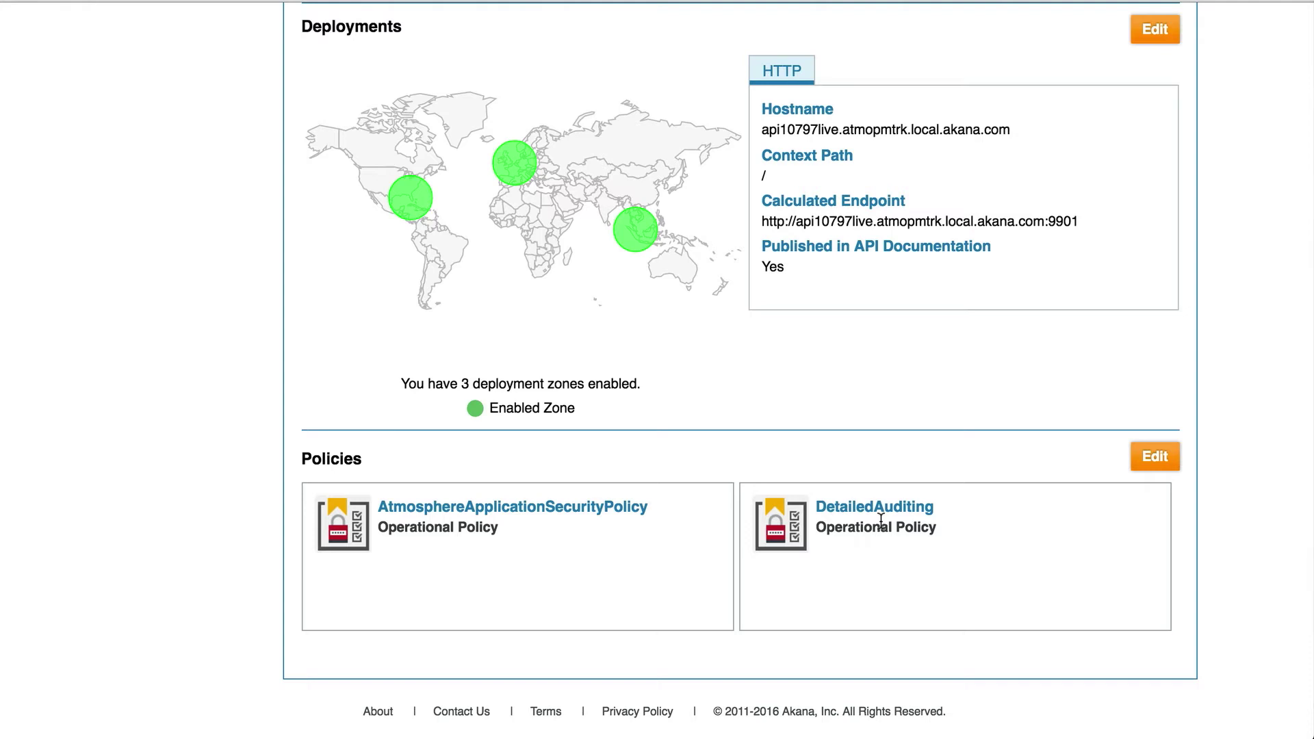
pyautogui.moveTo(1010, 542)
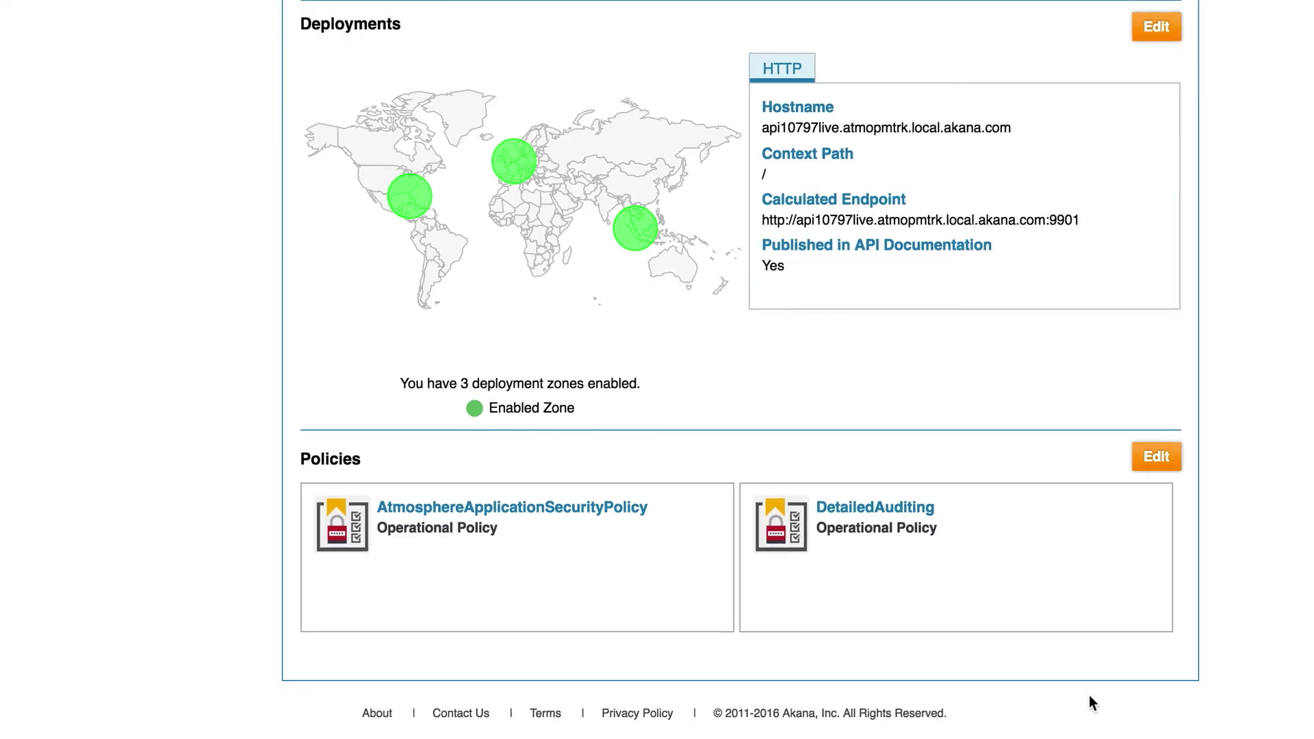
pyautogui.scroll(3)
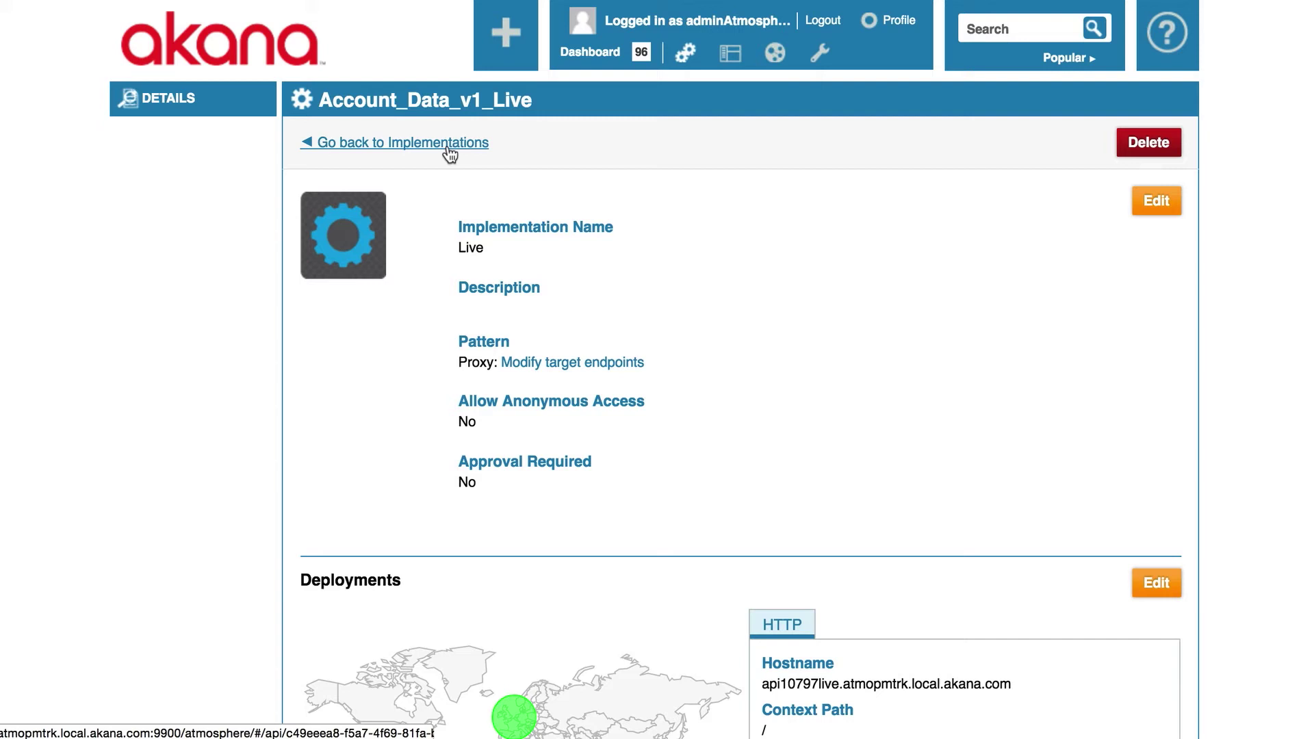
# Return to the Account_Data_v1_Live overview and start an API Access request
pyautogui.click(401, 143)
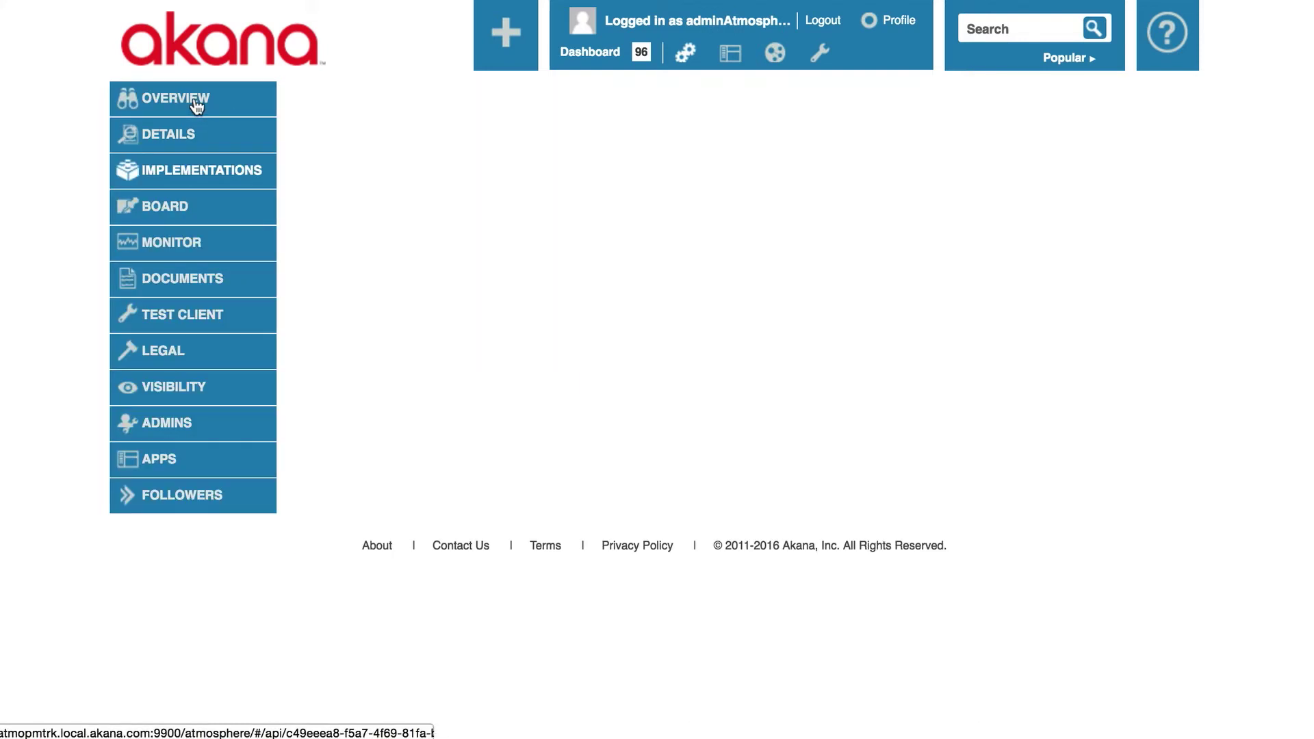
pyautogui.click(174, 99)
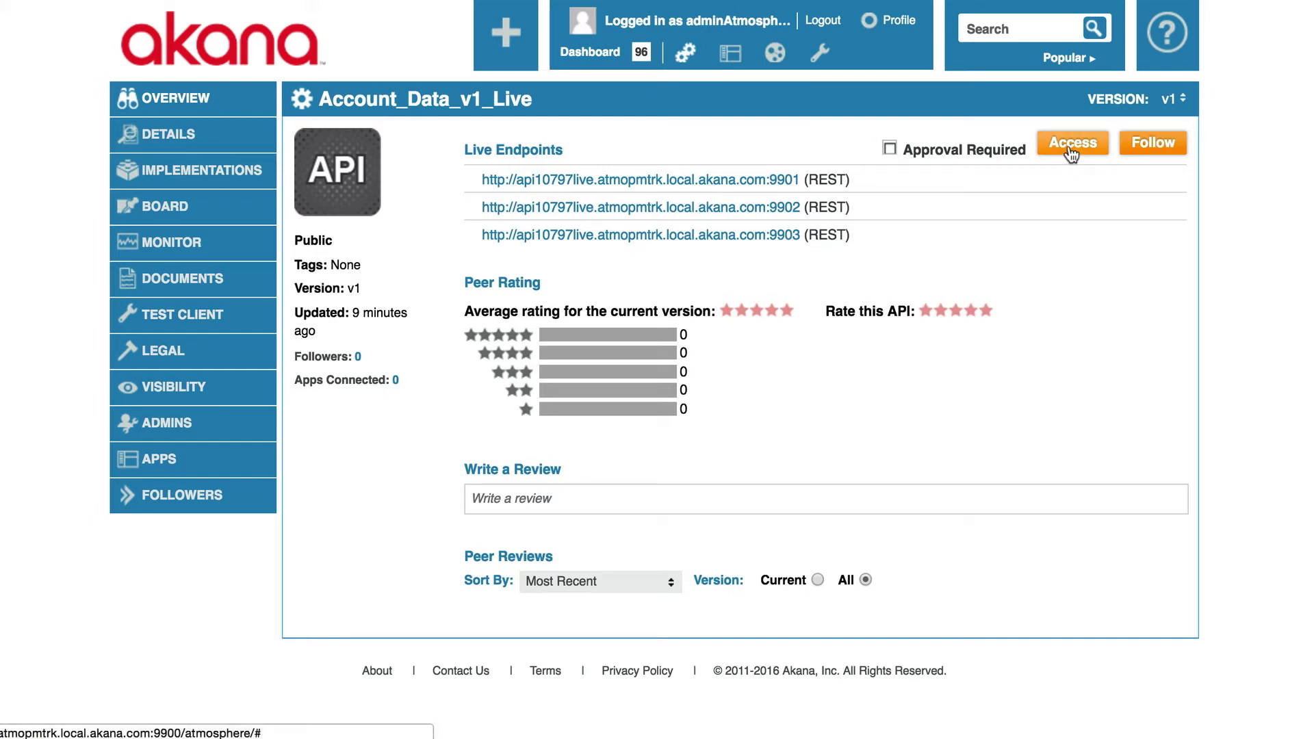
pyautogui.click(1072, 142)
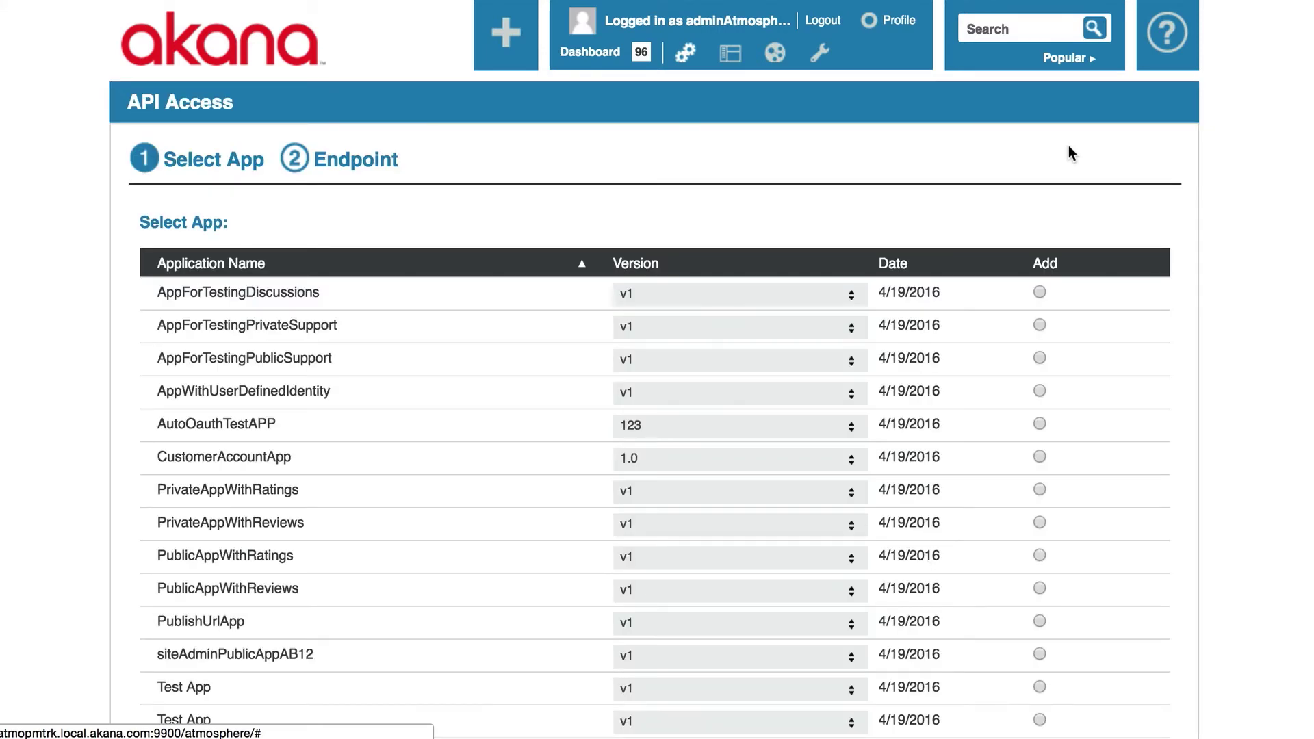
pyautogui.moveTo(1040, 462)
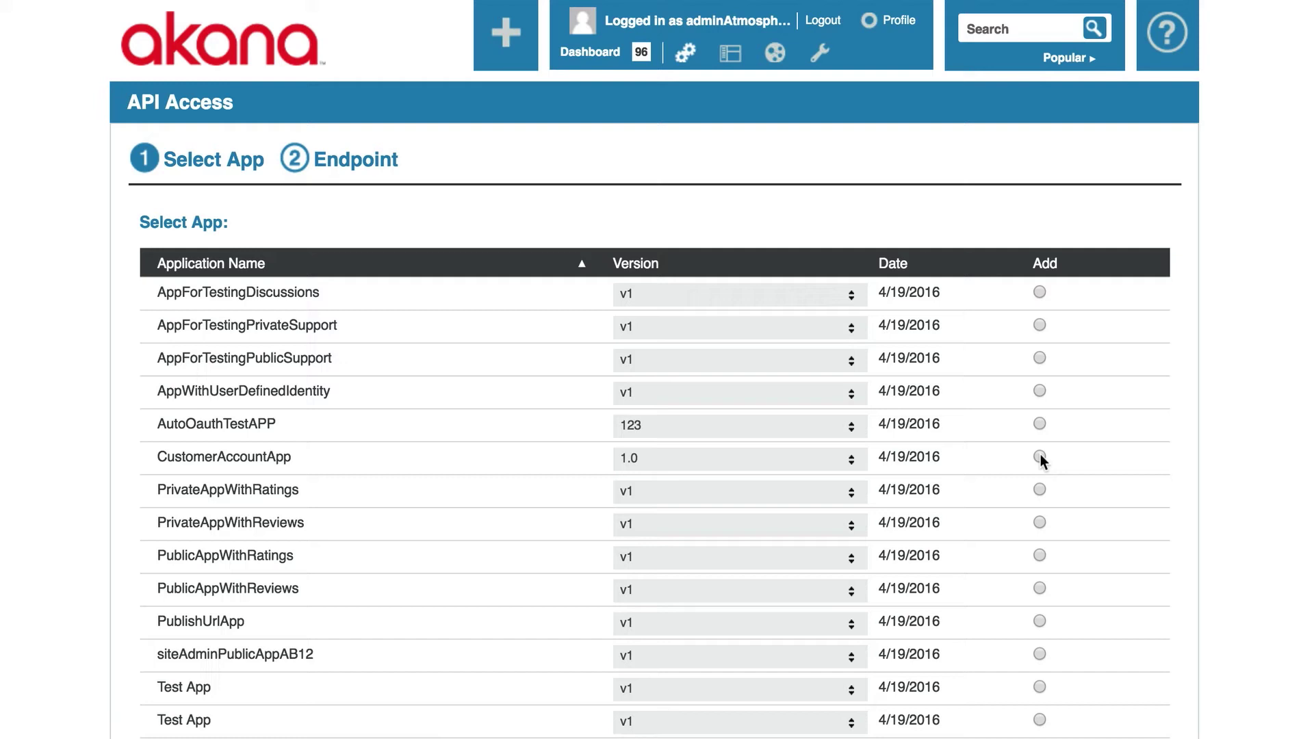
# Select CustomerAccountApp 1.0 as the requesting app and continue to the Endpoint step
pyautogui.click(1039, 458)
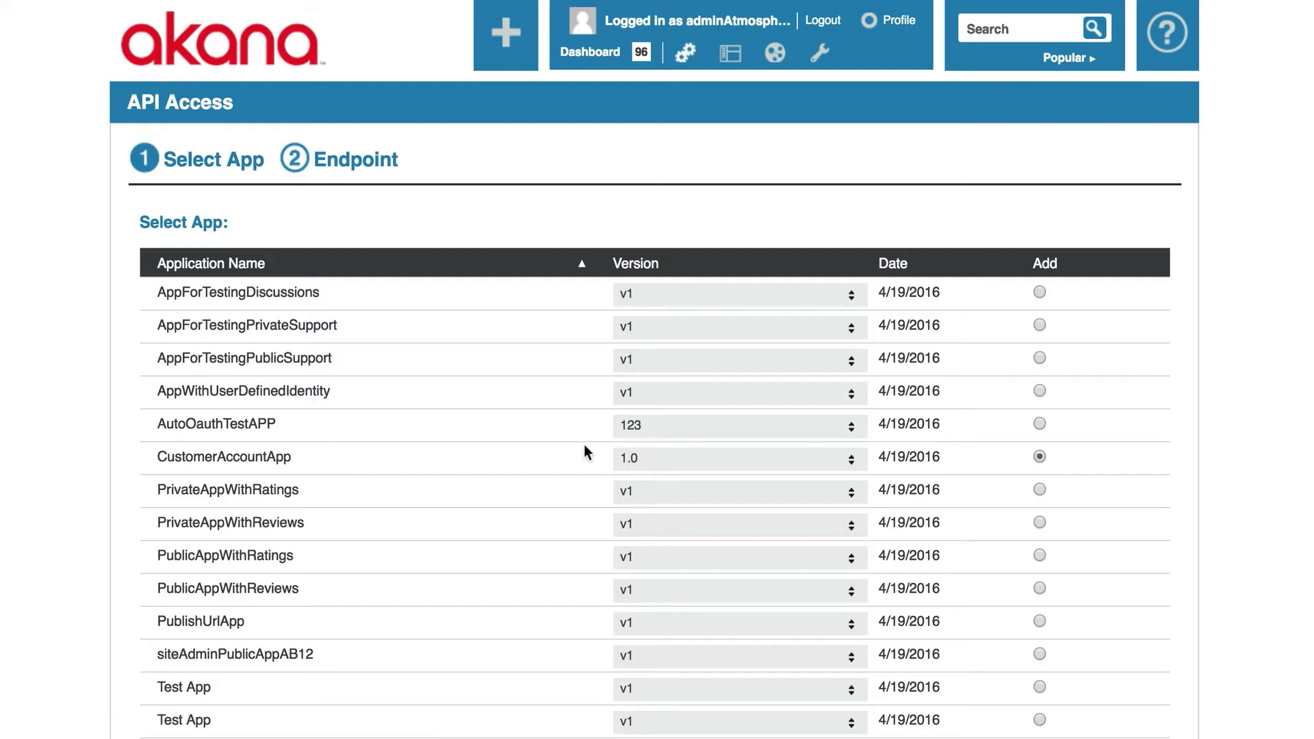
pyautogui.moveTo(382, 479)
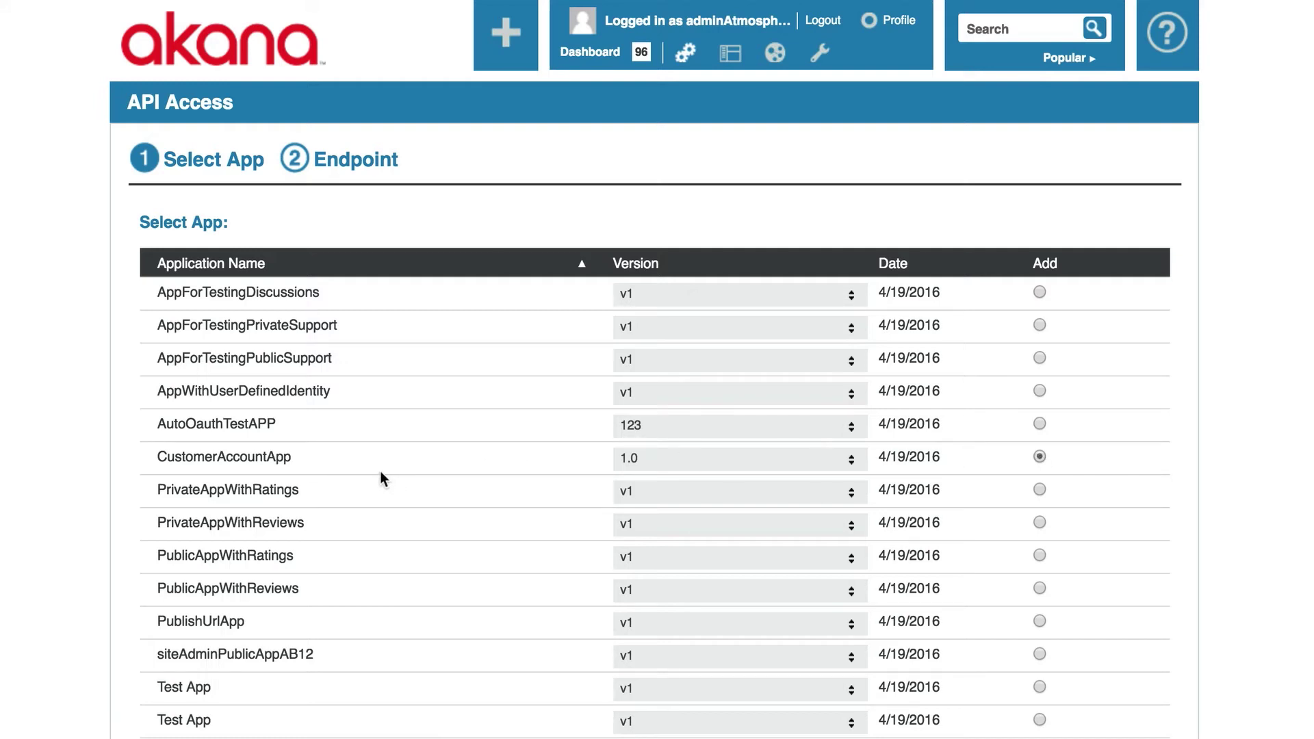
pyautogui.scroll(-3)
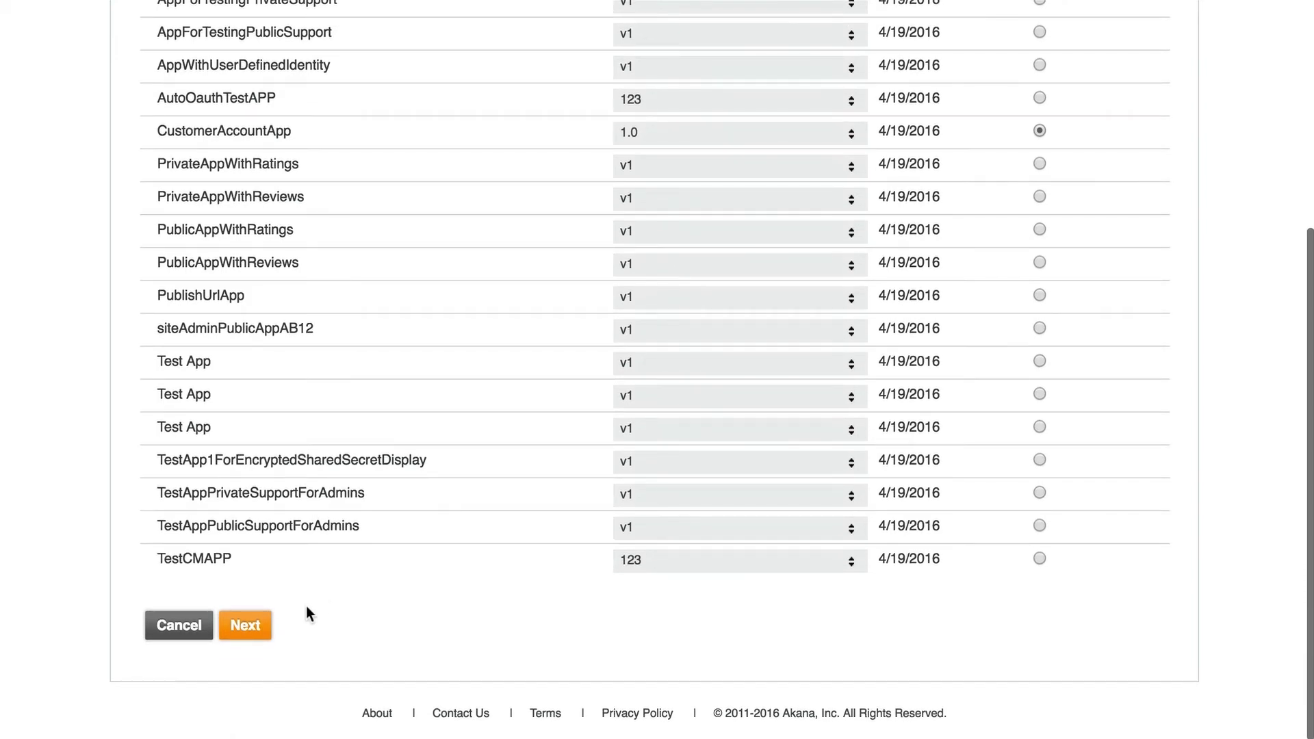
pyautogui.click(245, 626)
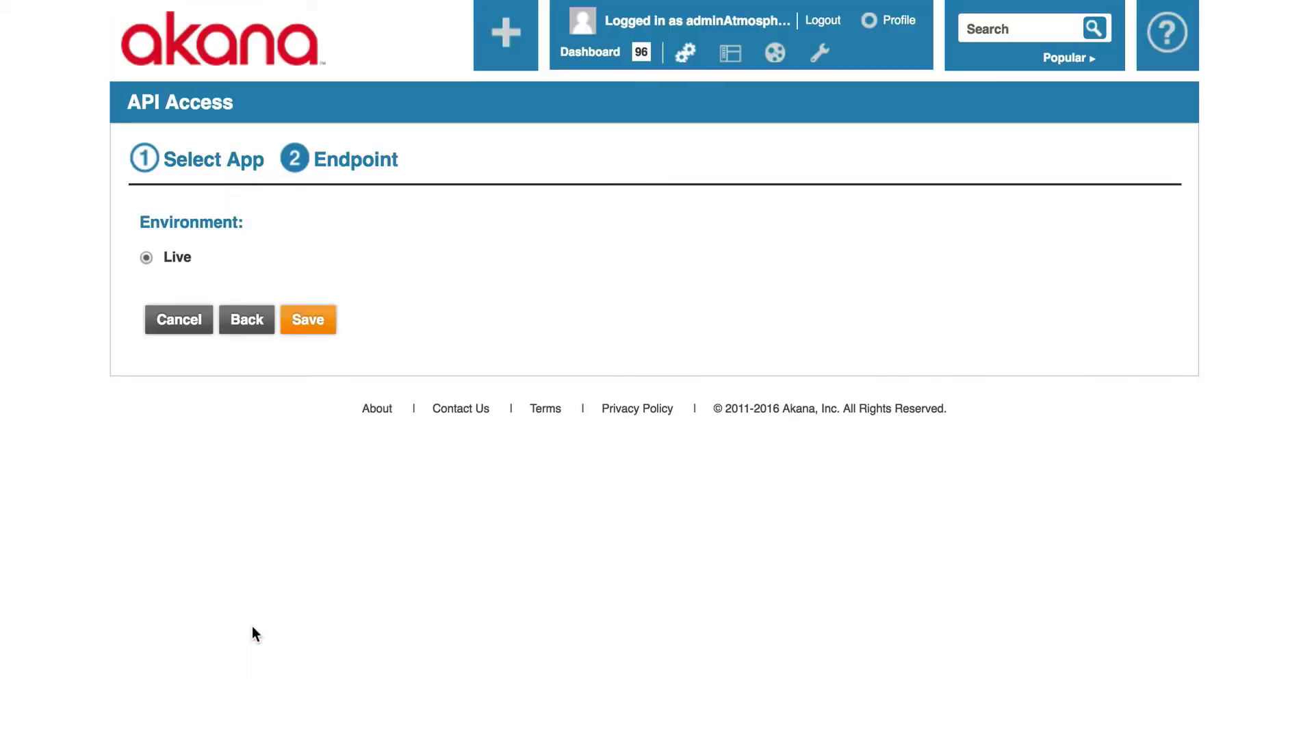
pyautogui.moveTo(176, 264)
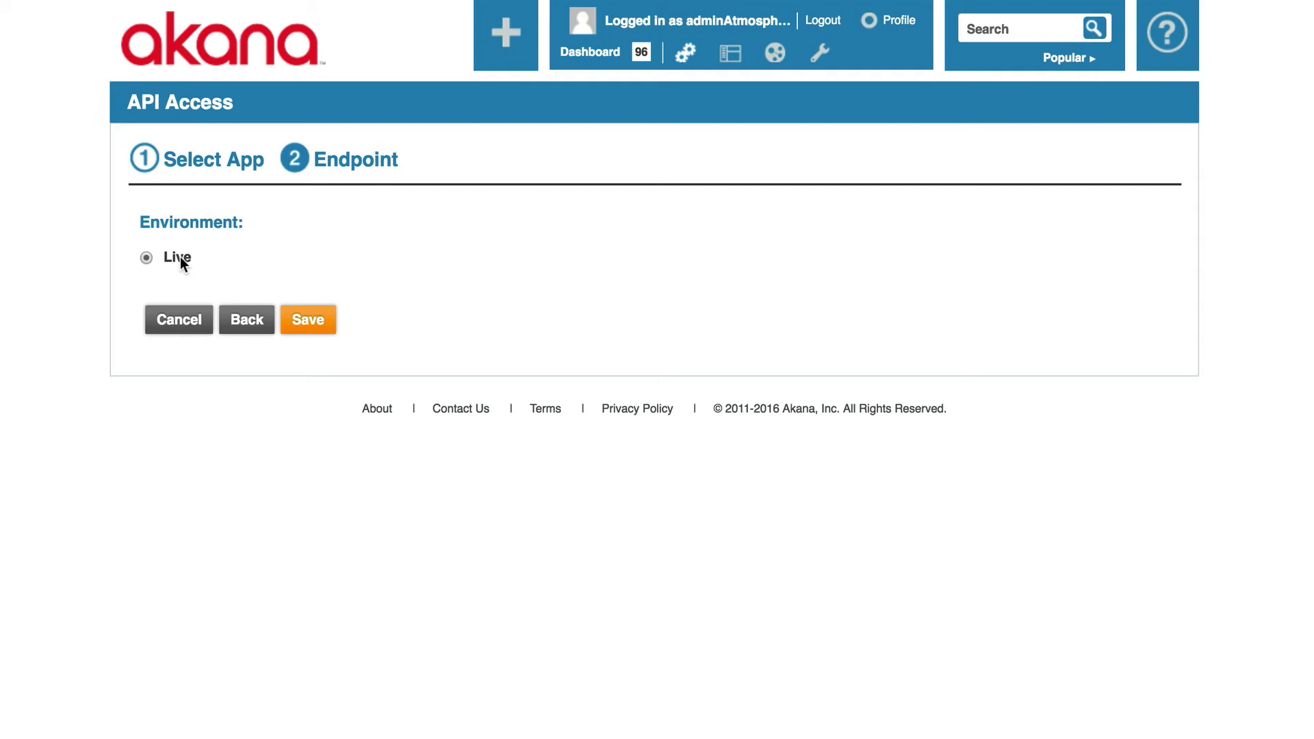
pyautogui.moveTo(308, 319)
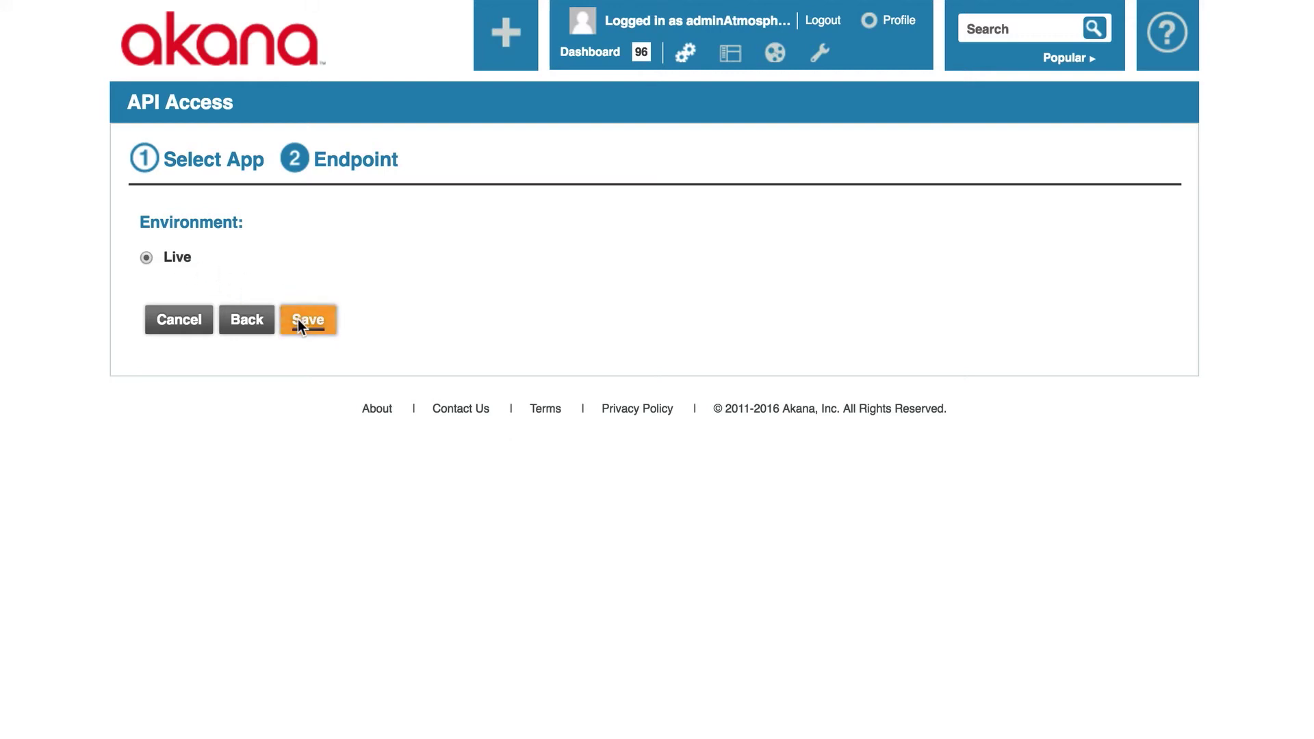
# Save the access request with the Live environment selected
pyautogui.click(308, 319)
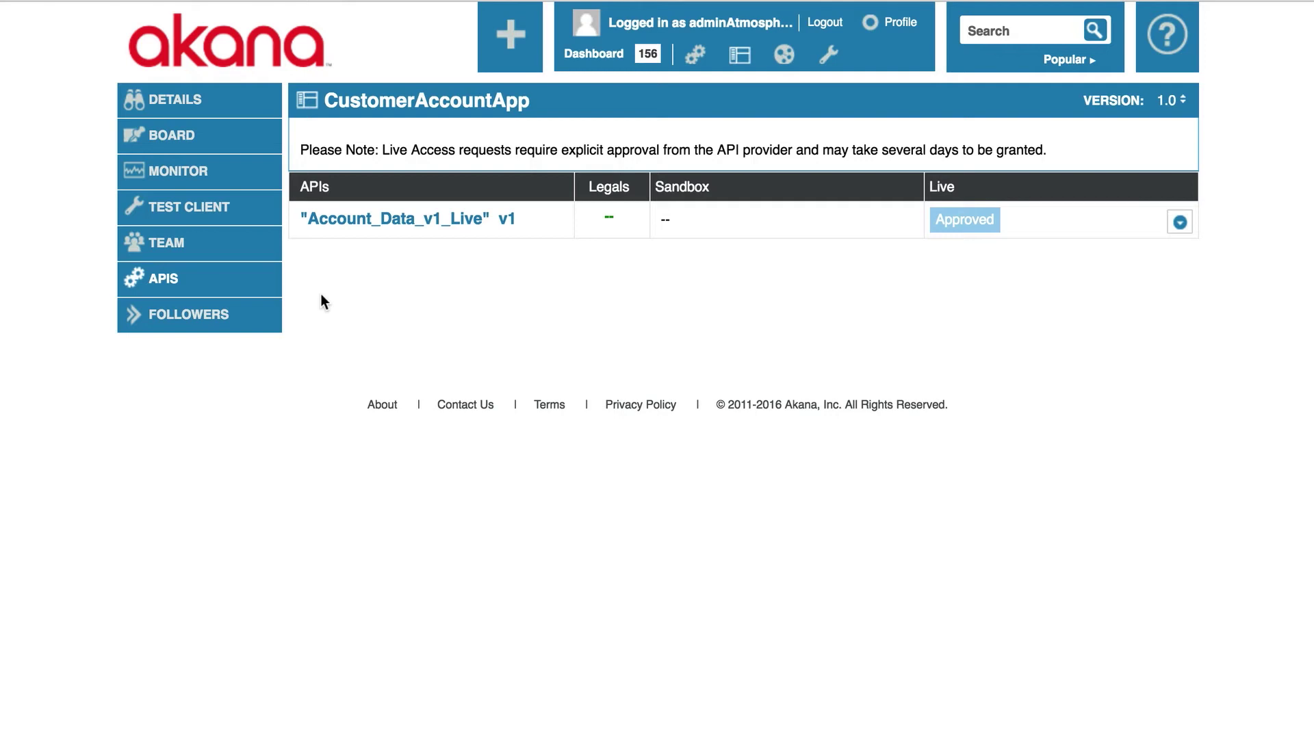
pyautogui.moveTo(800, 268)
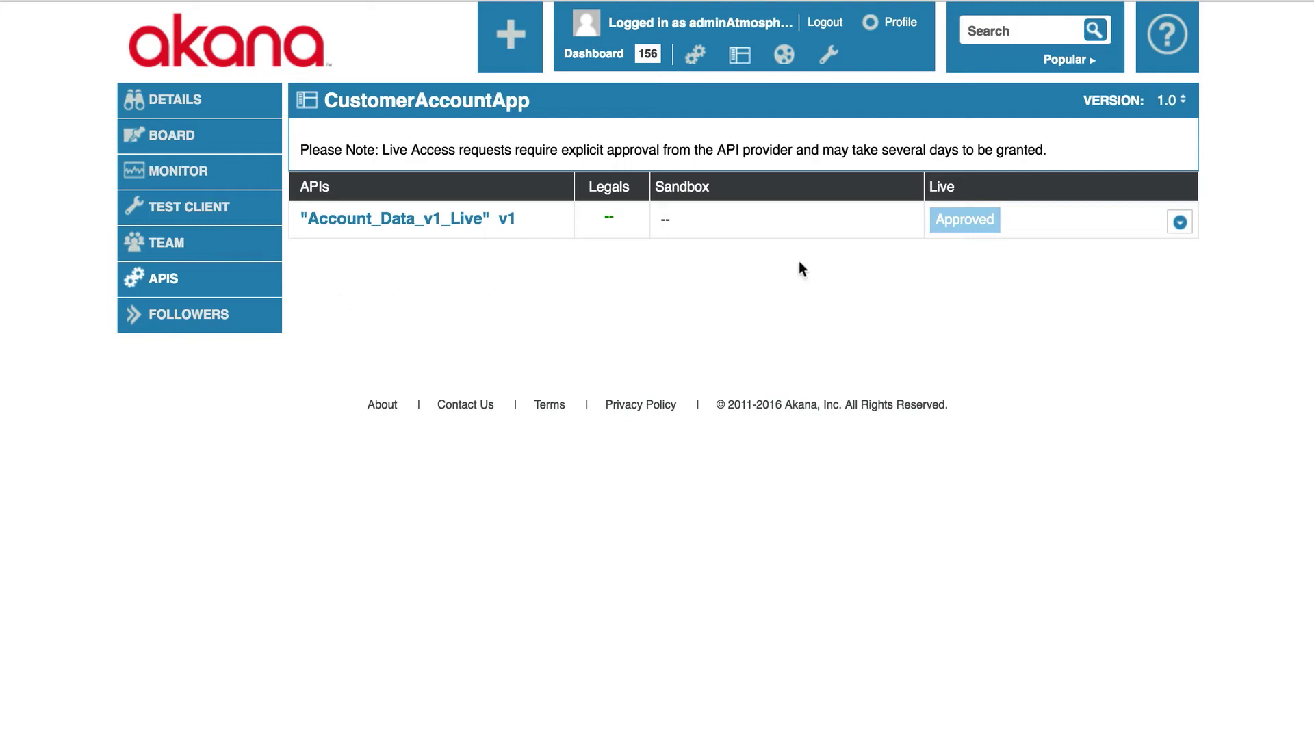
pyautogui.moveTo(1008, 246)
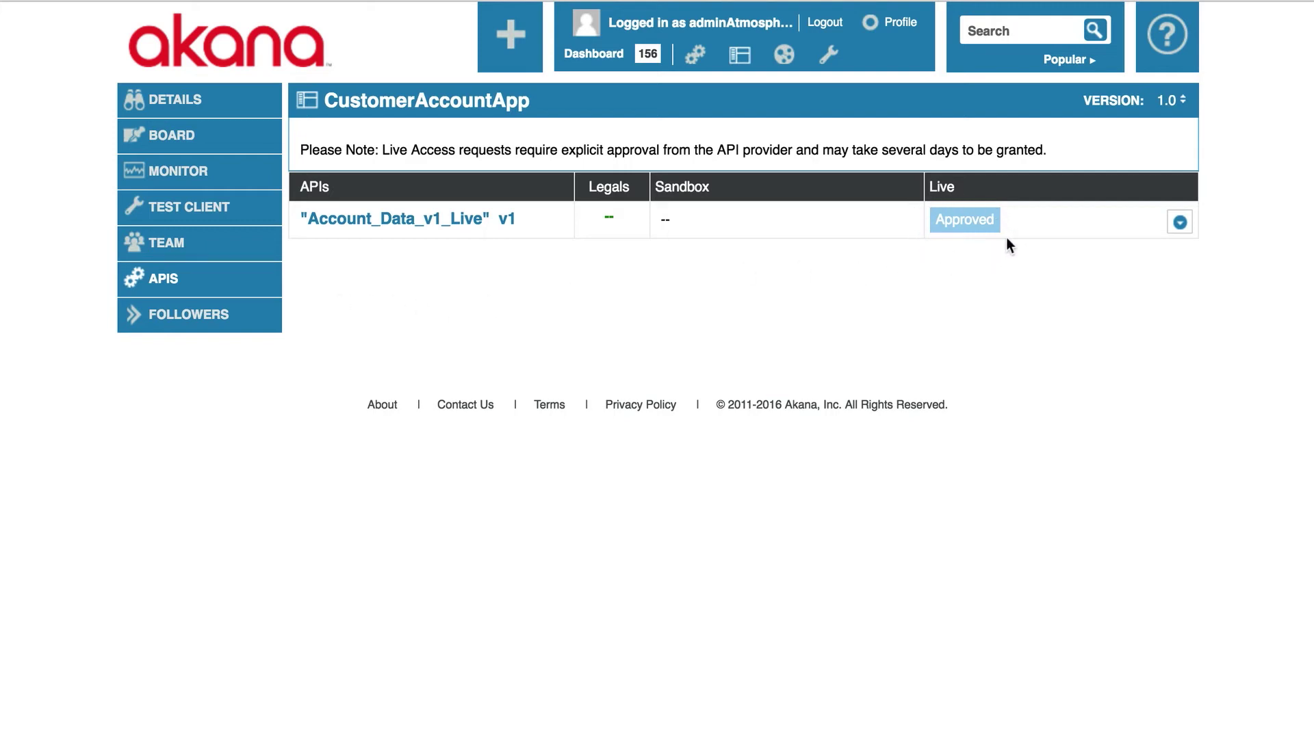
pyautogui.moveTo(946, 248)
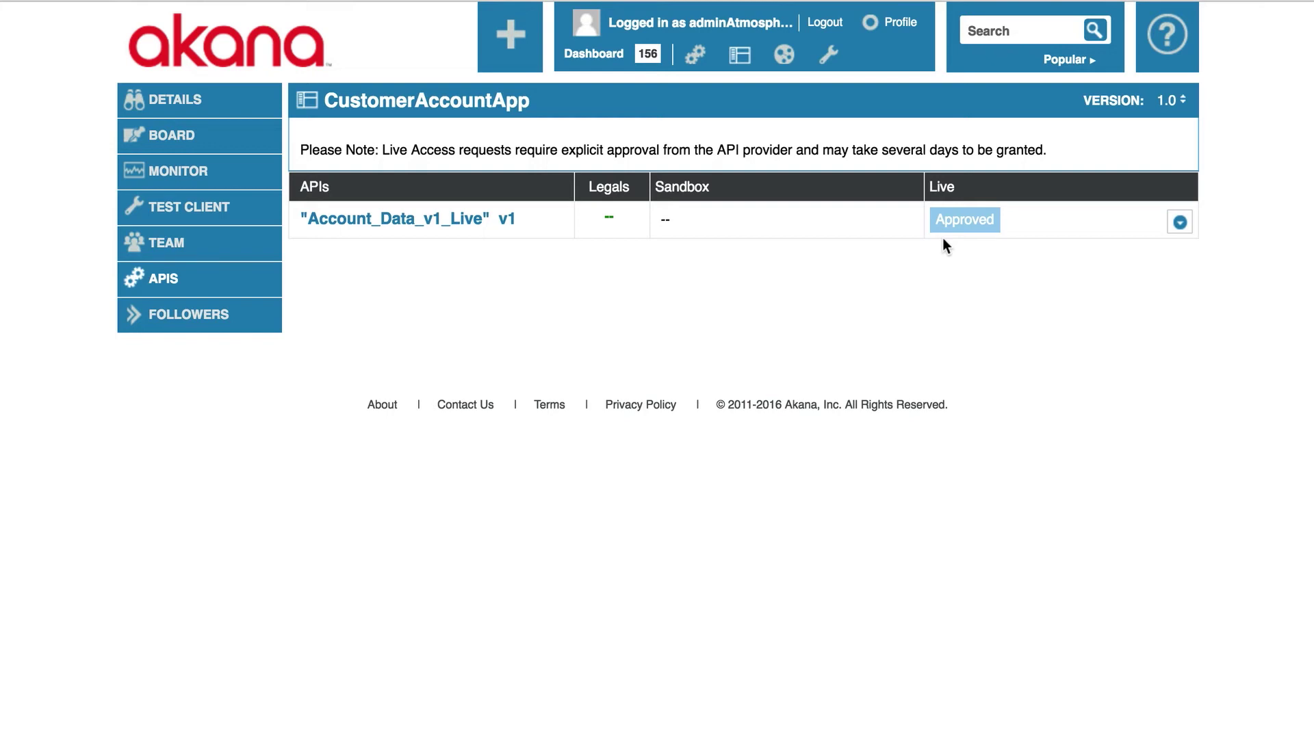
pyautogui.moveTo(624, 90)
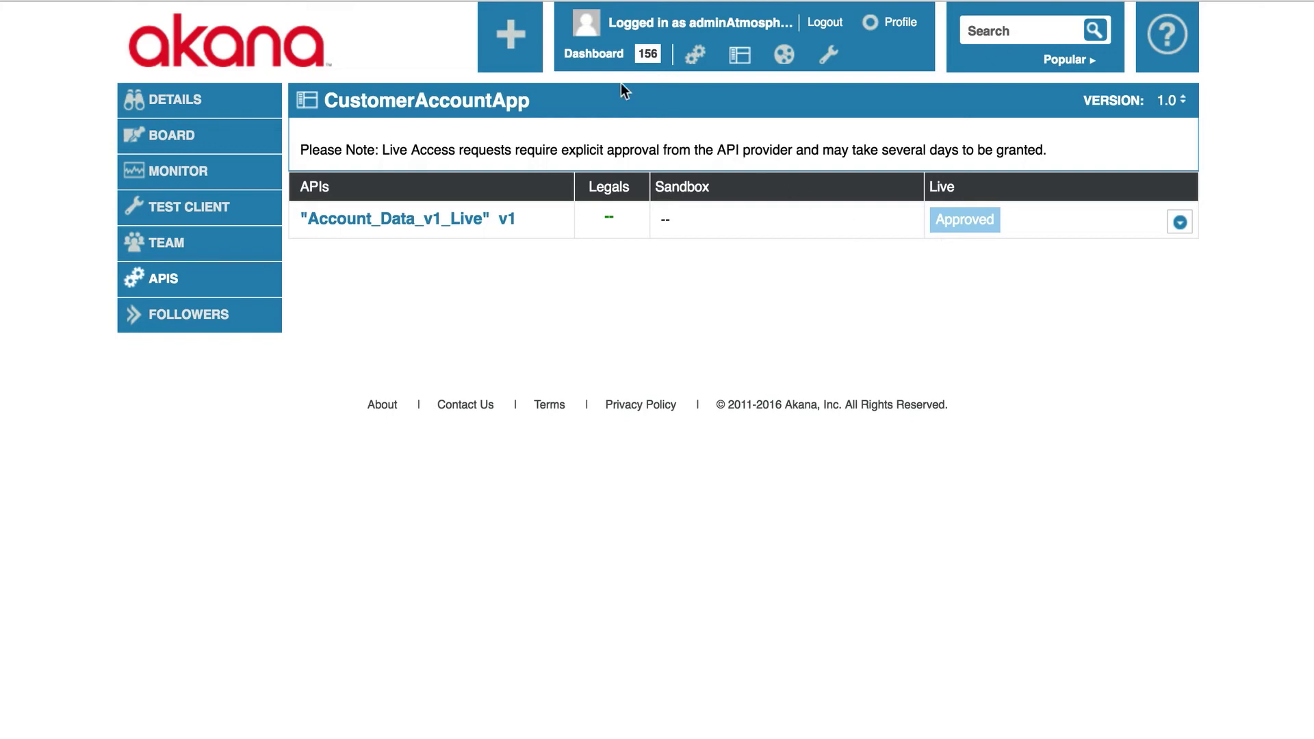
pyautogui.moveTo(584, 60)
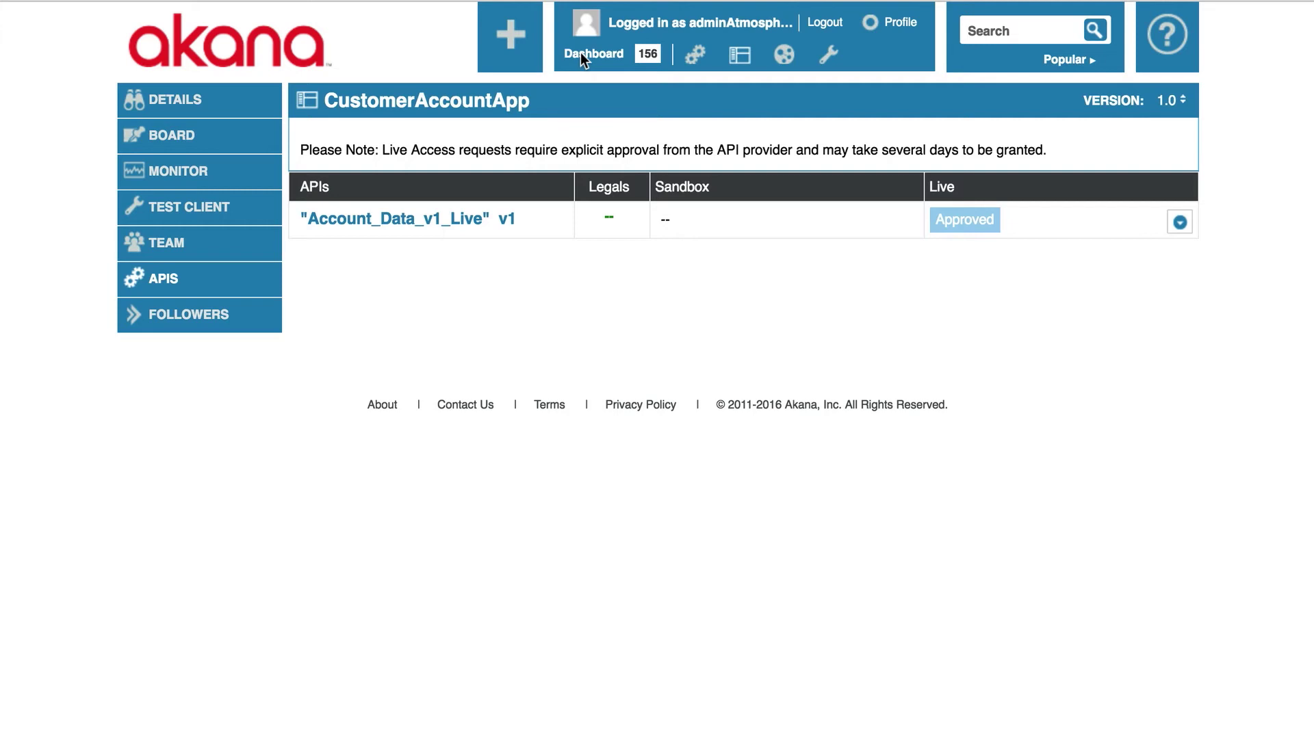
# Go to the Dashboard to see the approved Account_Data_v1_Live request in the feed
pyautogui.click(593, 53)
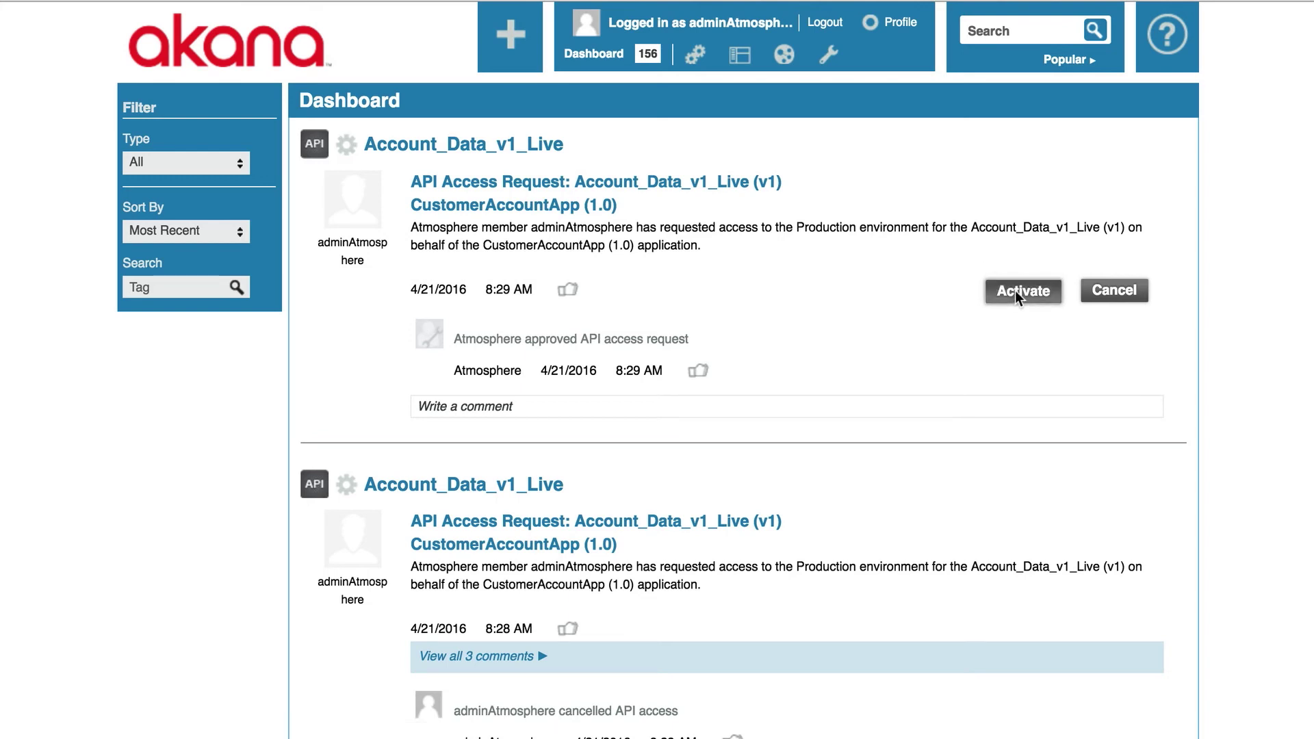
# Activate the request with the comment 'Customer Account can now use the production API'
pyautogui.click(1021, 290)
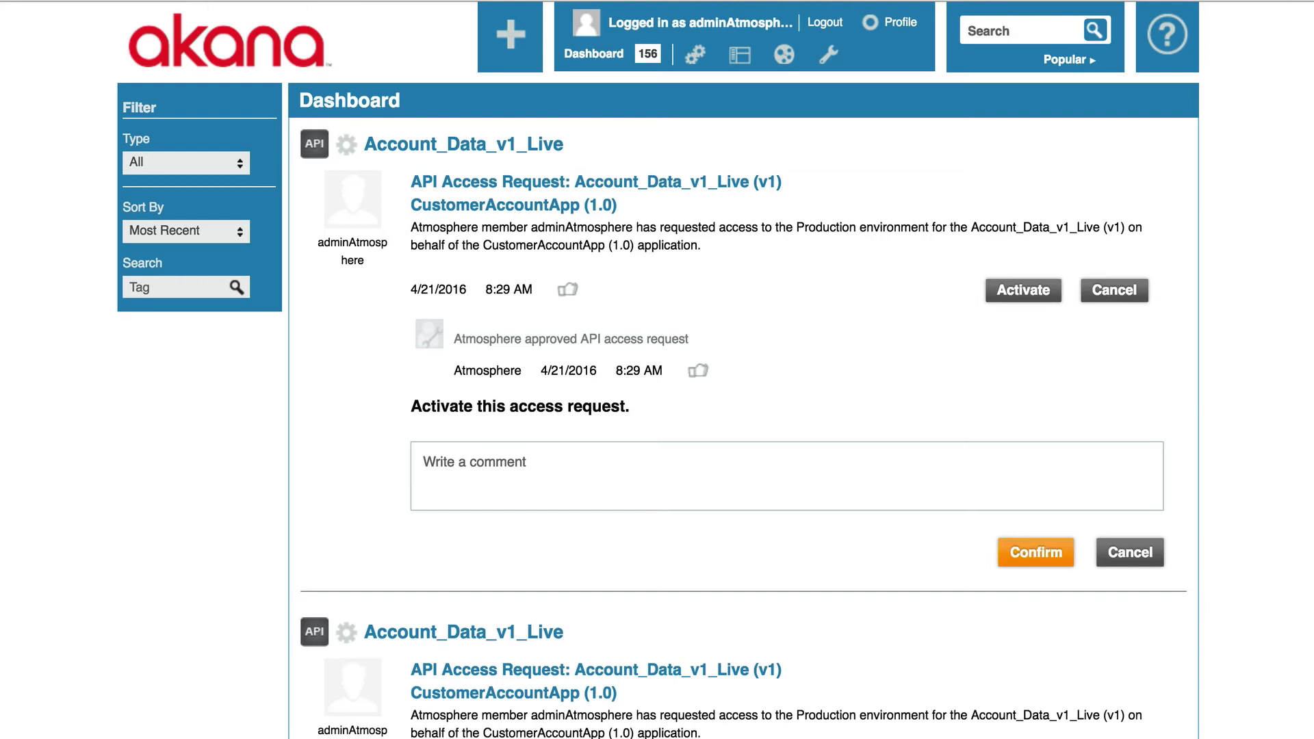
pyautogui.write('Customer')
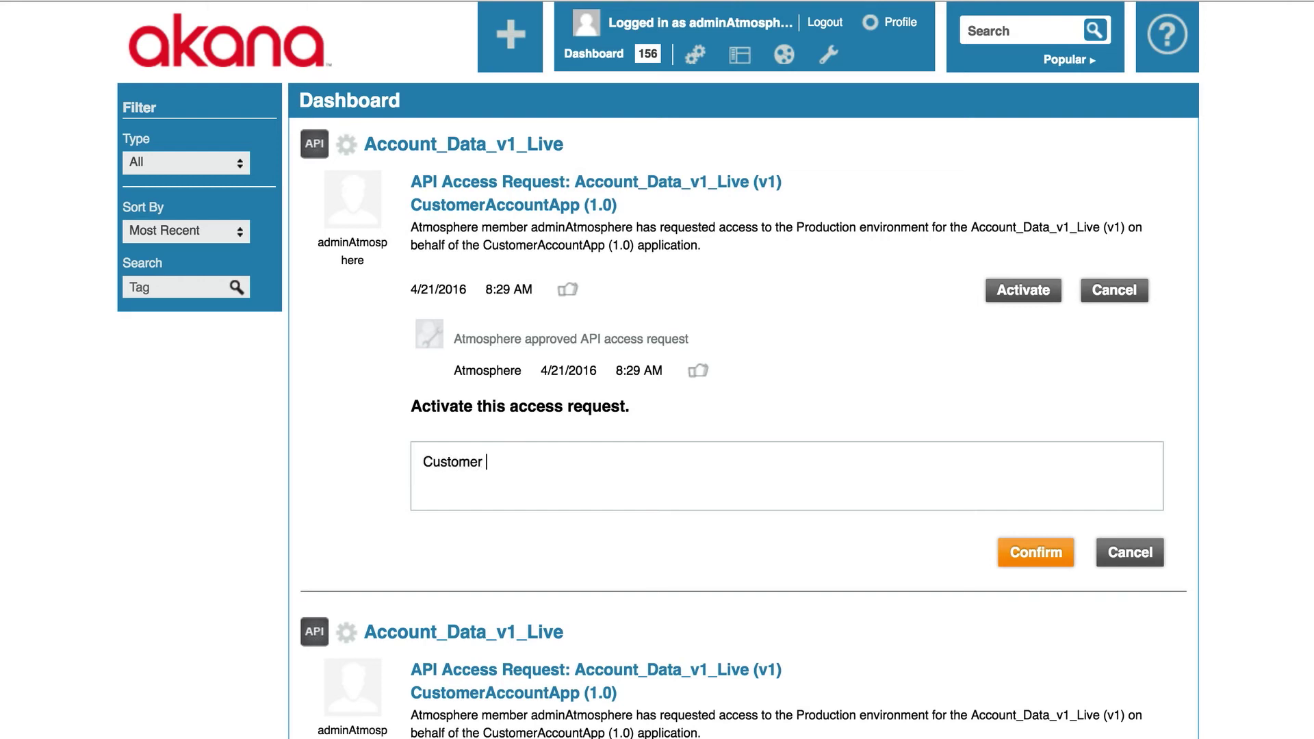
pyautogui.write('Accou')
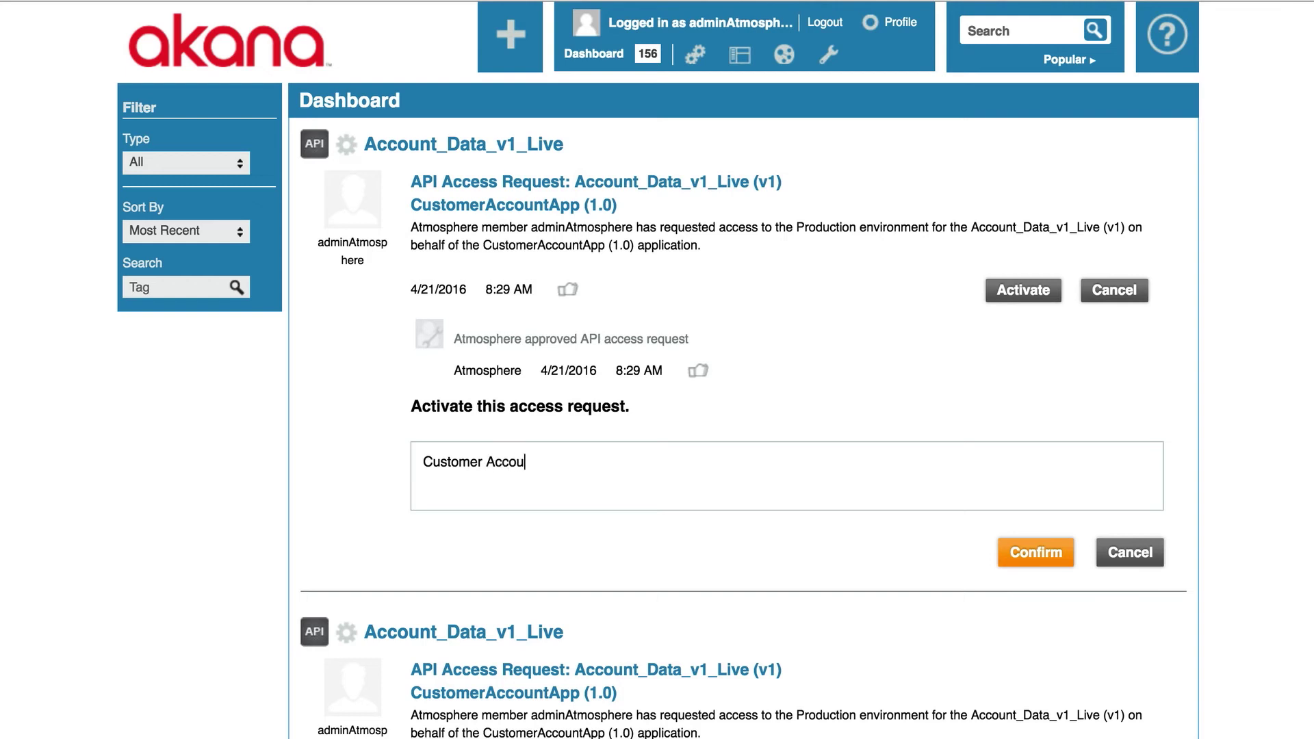
pyautogui.write('nt can now')
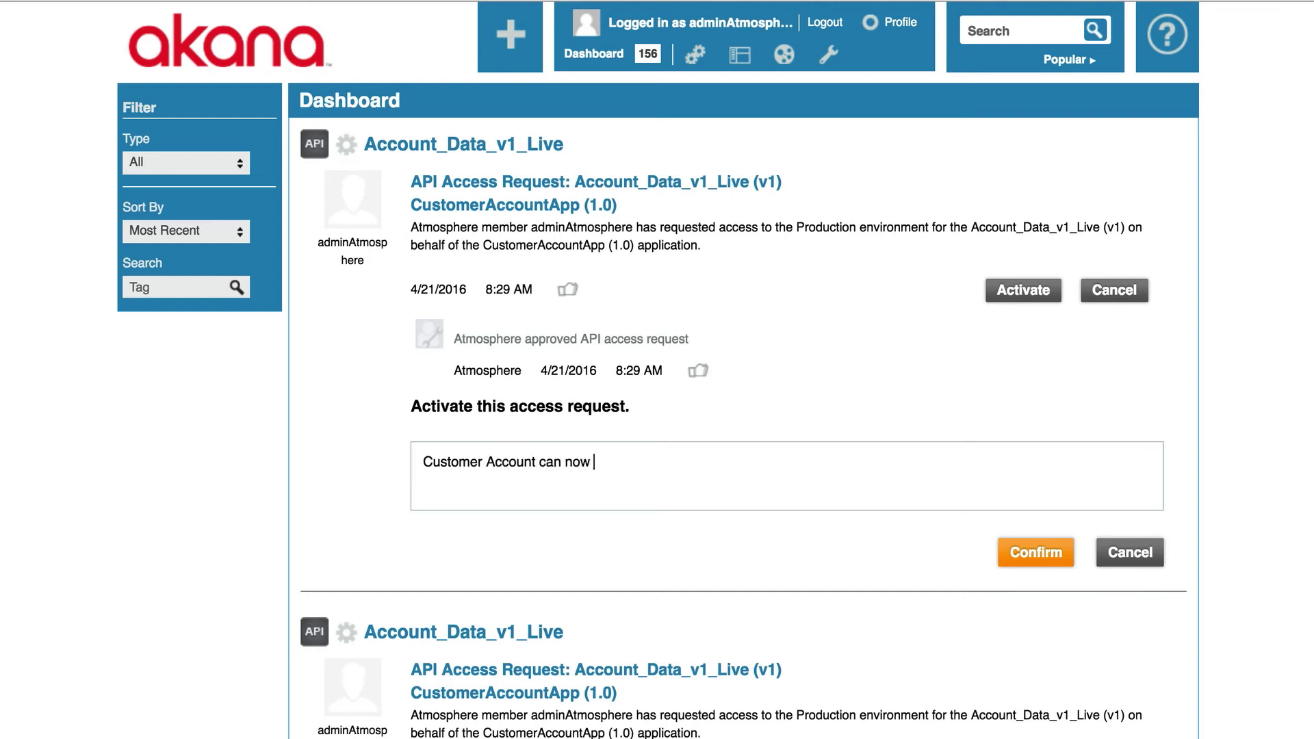
pyautogui.write('use the produ')
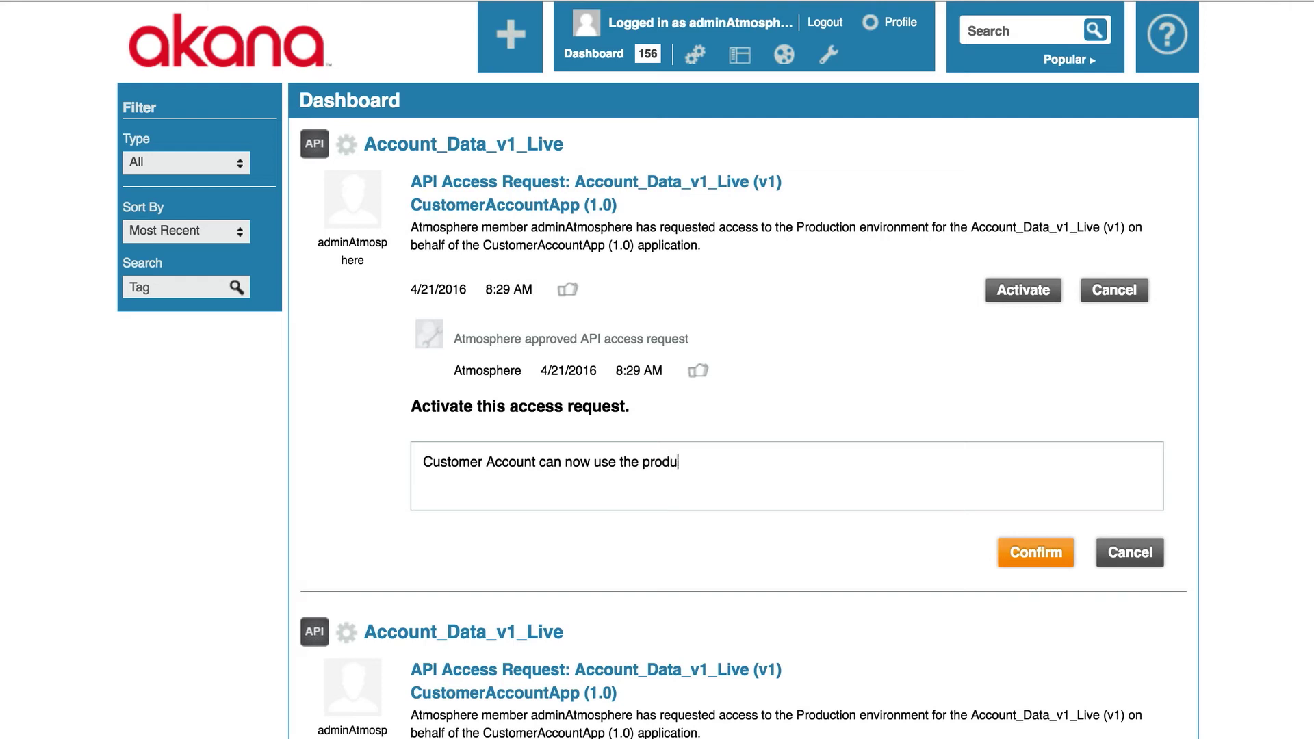
pyautogui.write('ction API')
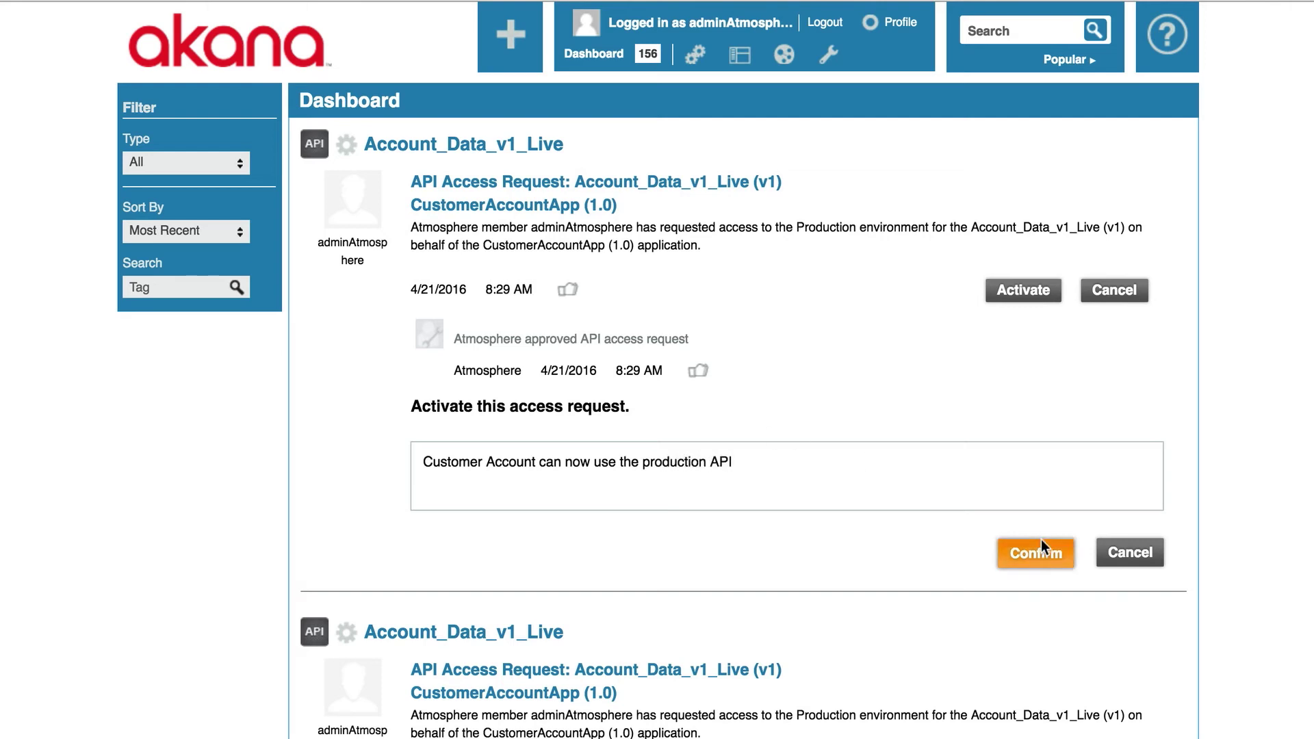
pyautogui.click(1035, 552)
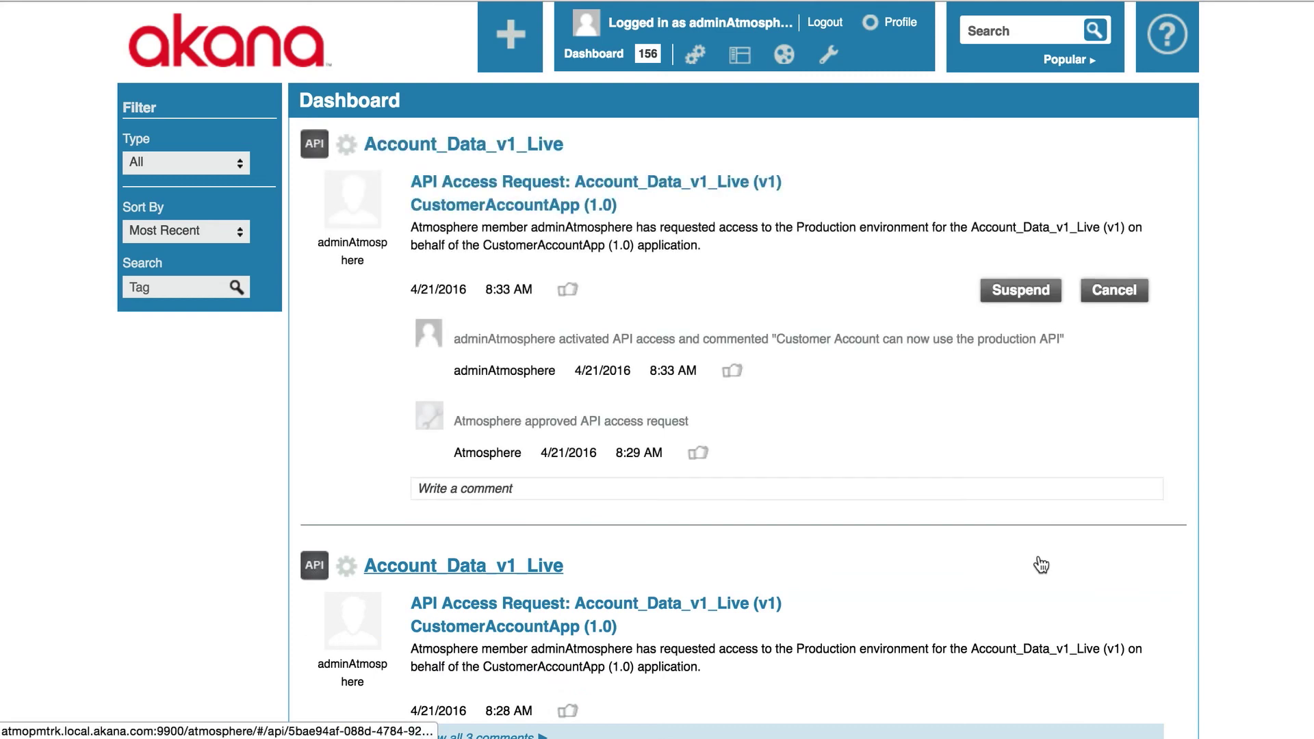
pyautogui.moveTo(742, 95)
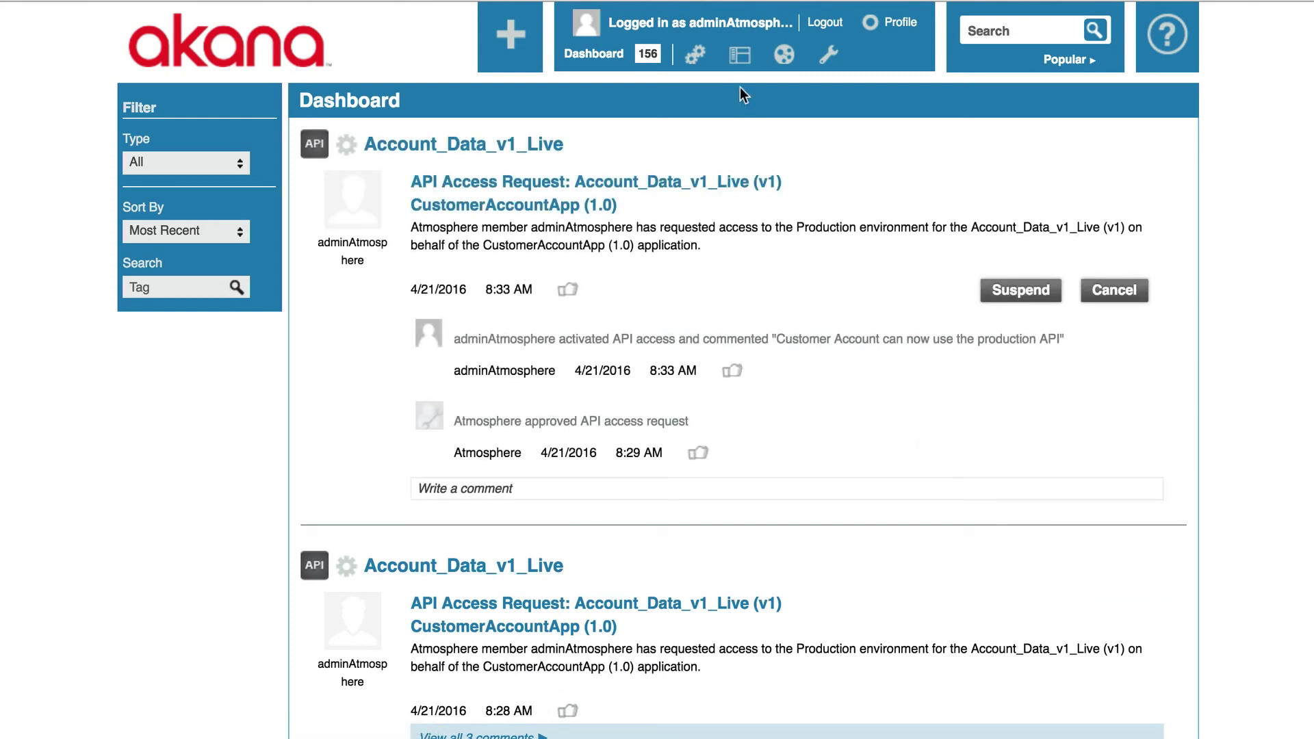
# From My Apps, open CustomerAccountApp's APIs list showing Account_Data_v1_Live Live access Activated
pyautogui.click(739, 55)
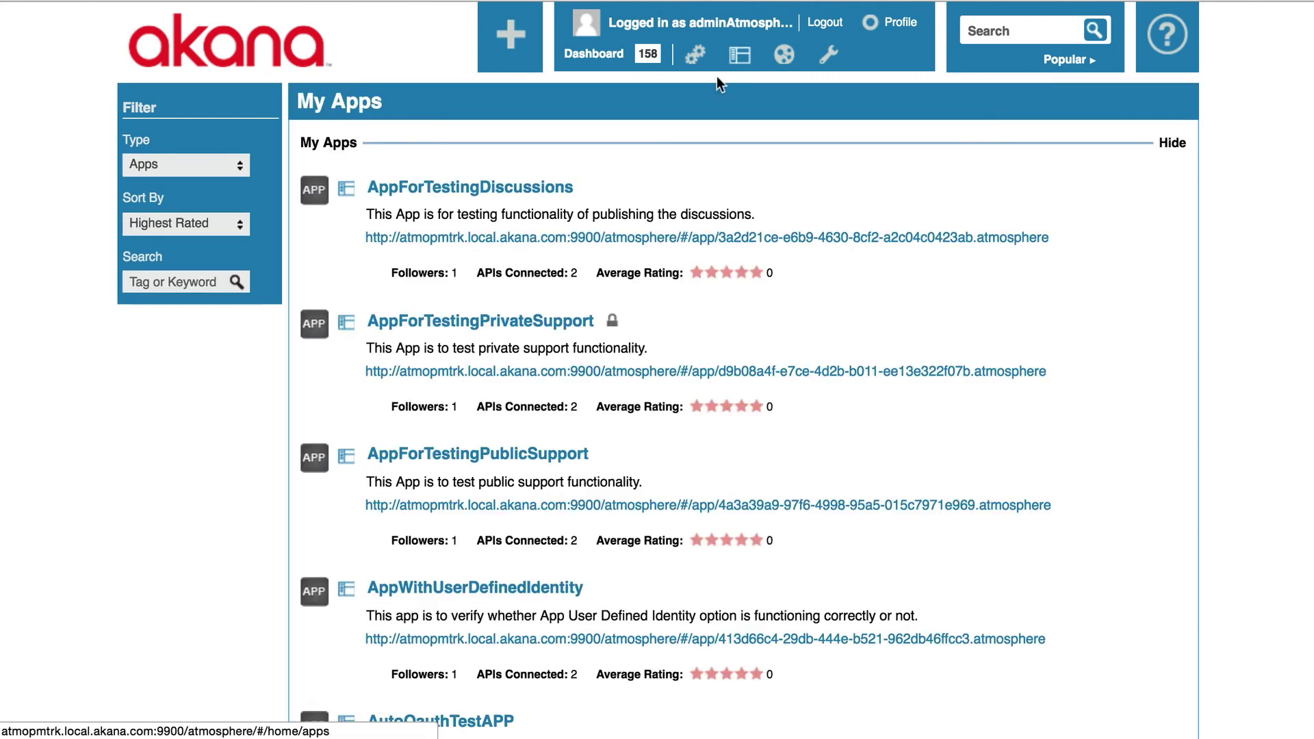
pyautogui.scroll(-3)
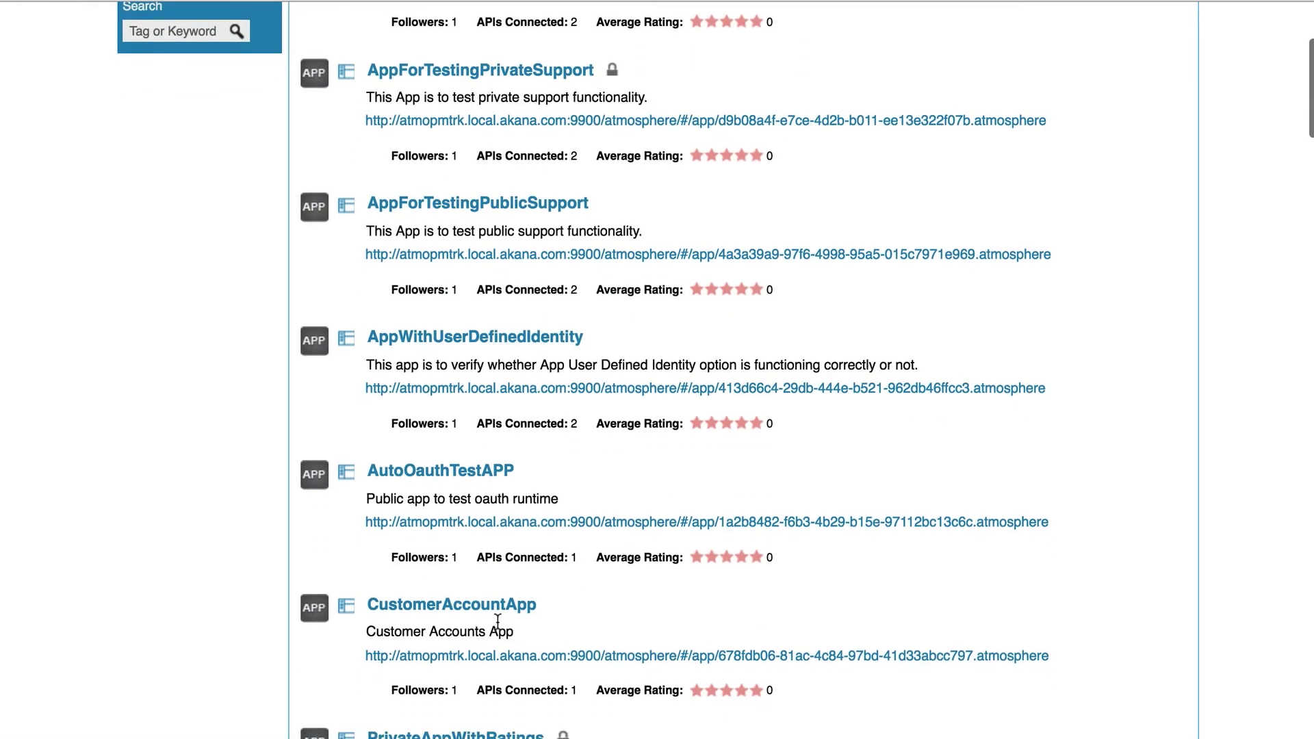
pyautogui.click(450, 603)
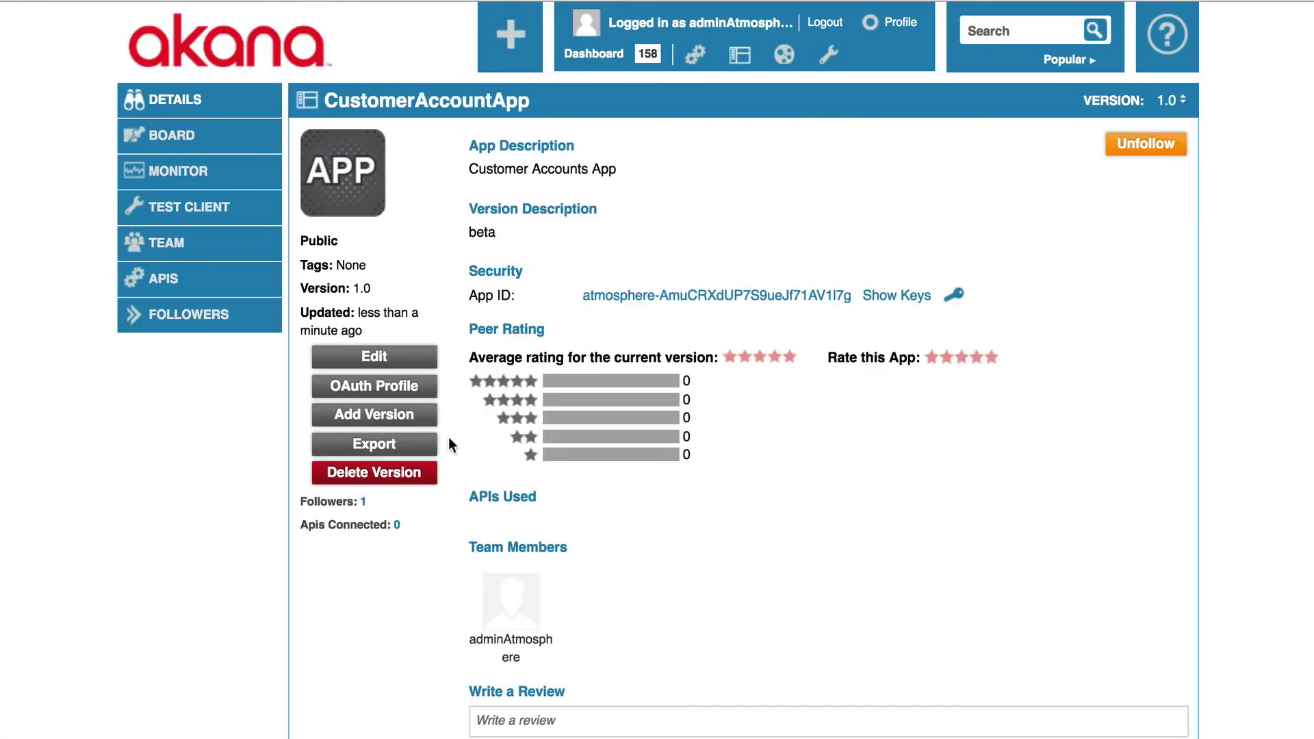
pyautogui.click(162, 278)
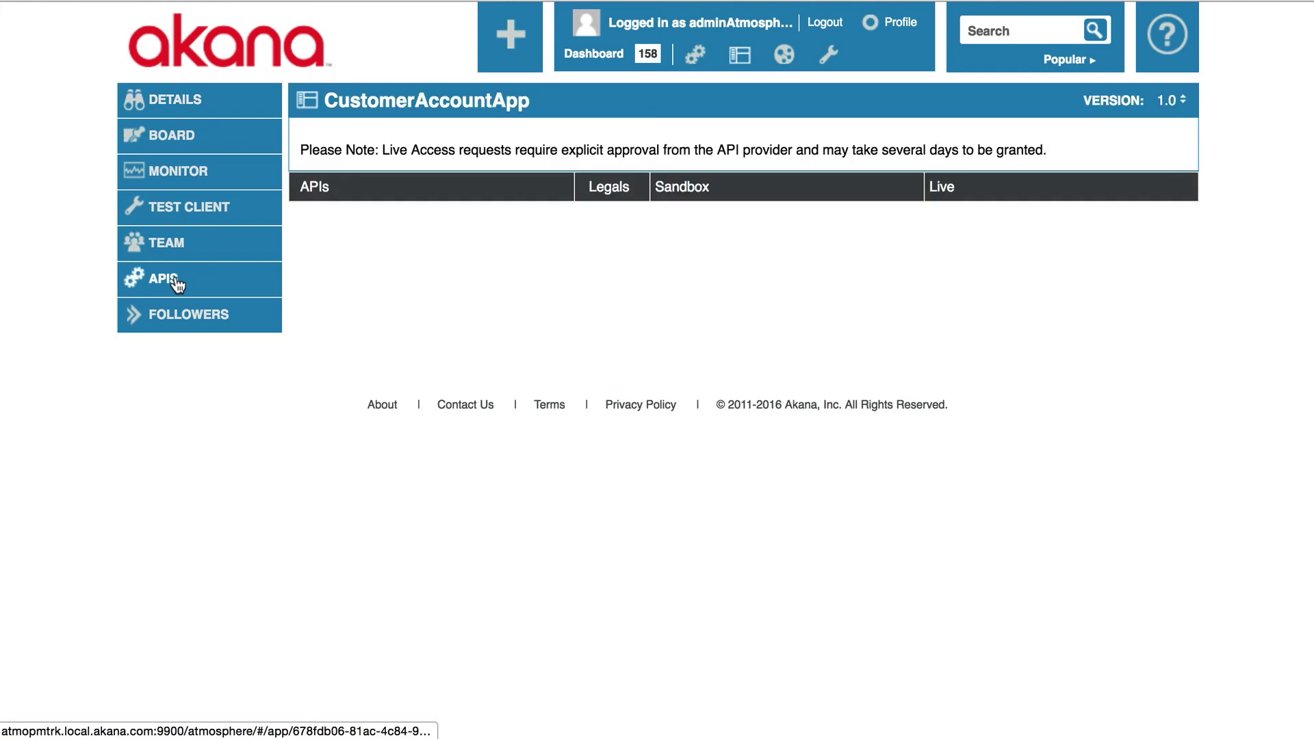
pyautogui.click(162, 278)
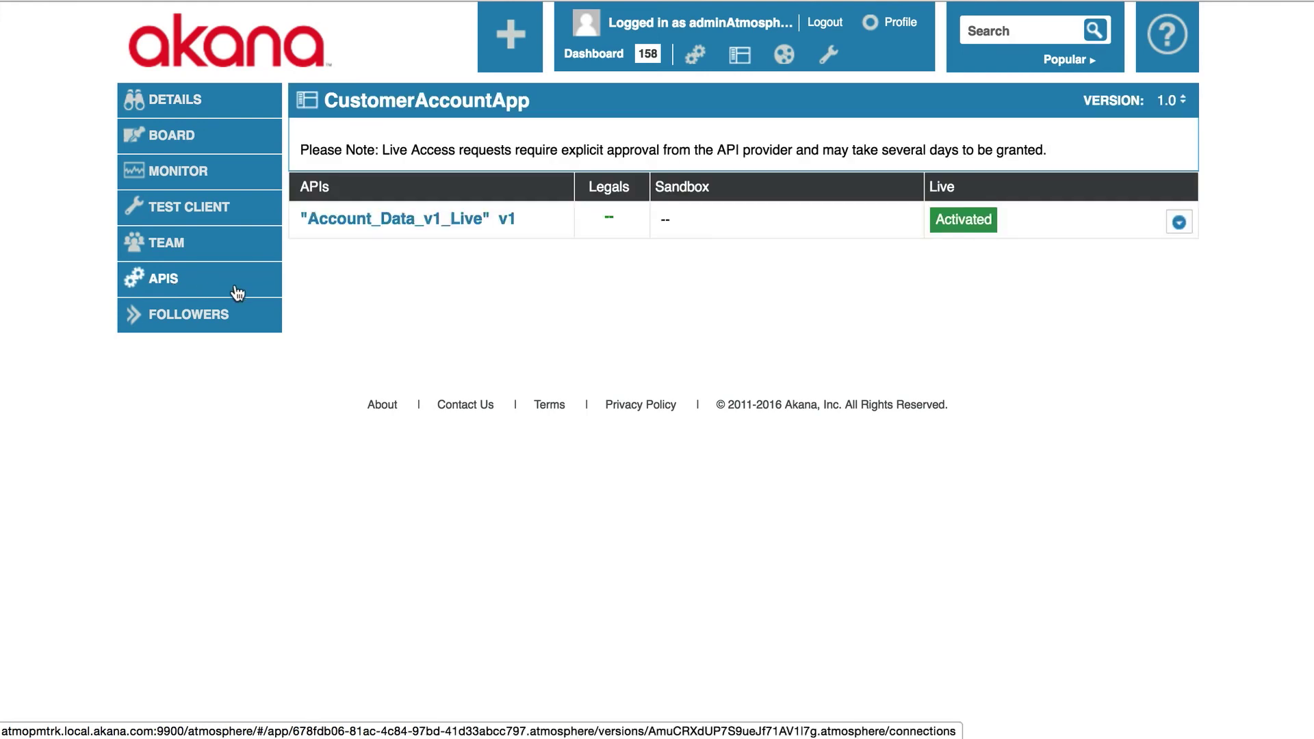
pyautogui.moveTo(963, 177)
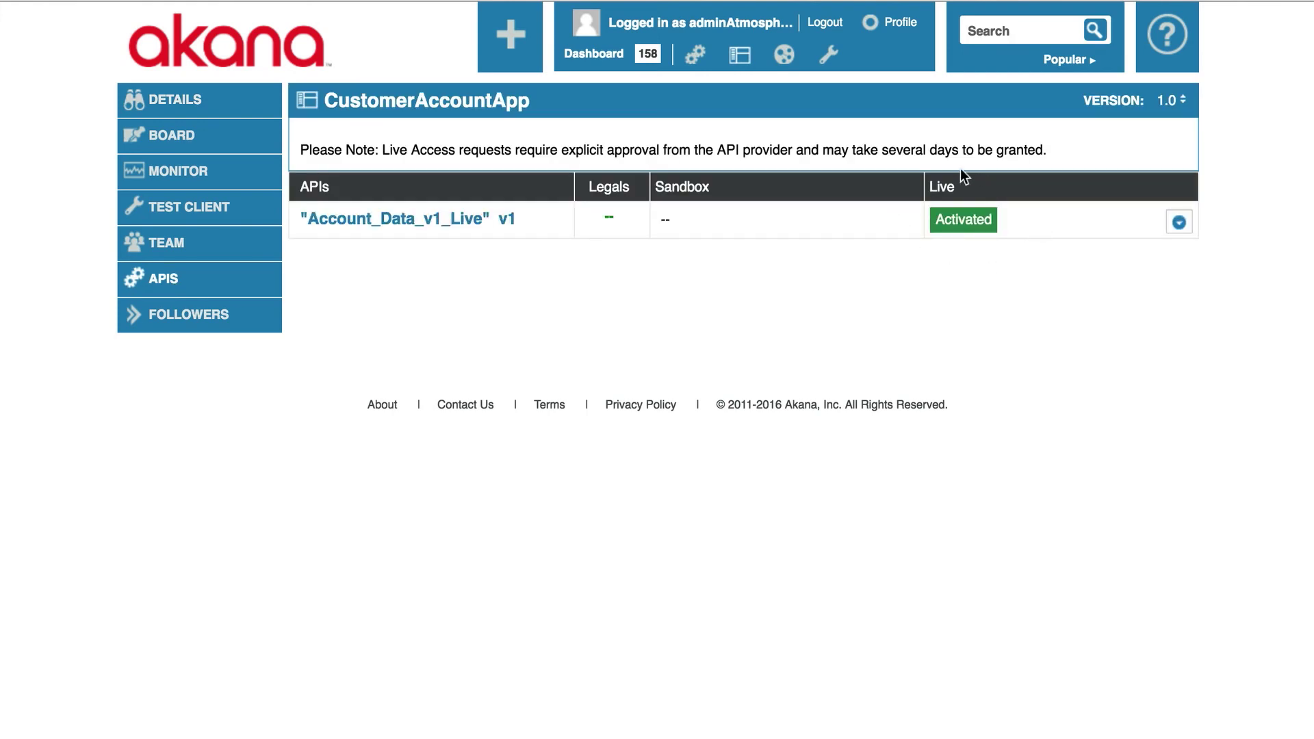
pyautogui.moveTo(960, 263)
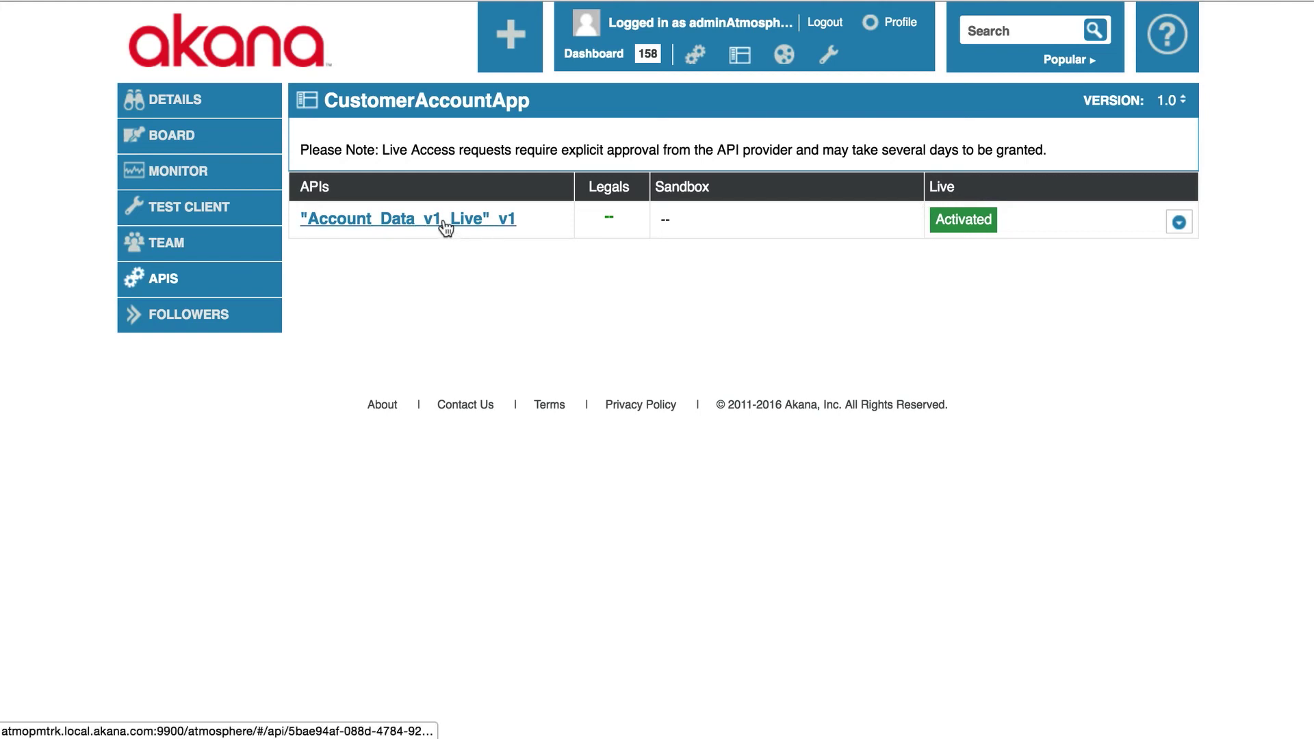
# Open Account_Data_v1_Live's Documents test client and expand the GET /accounts operation
pyautogui.click(408, 219)
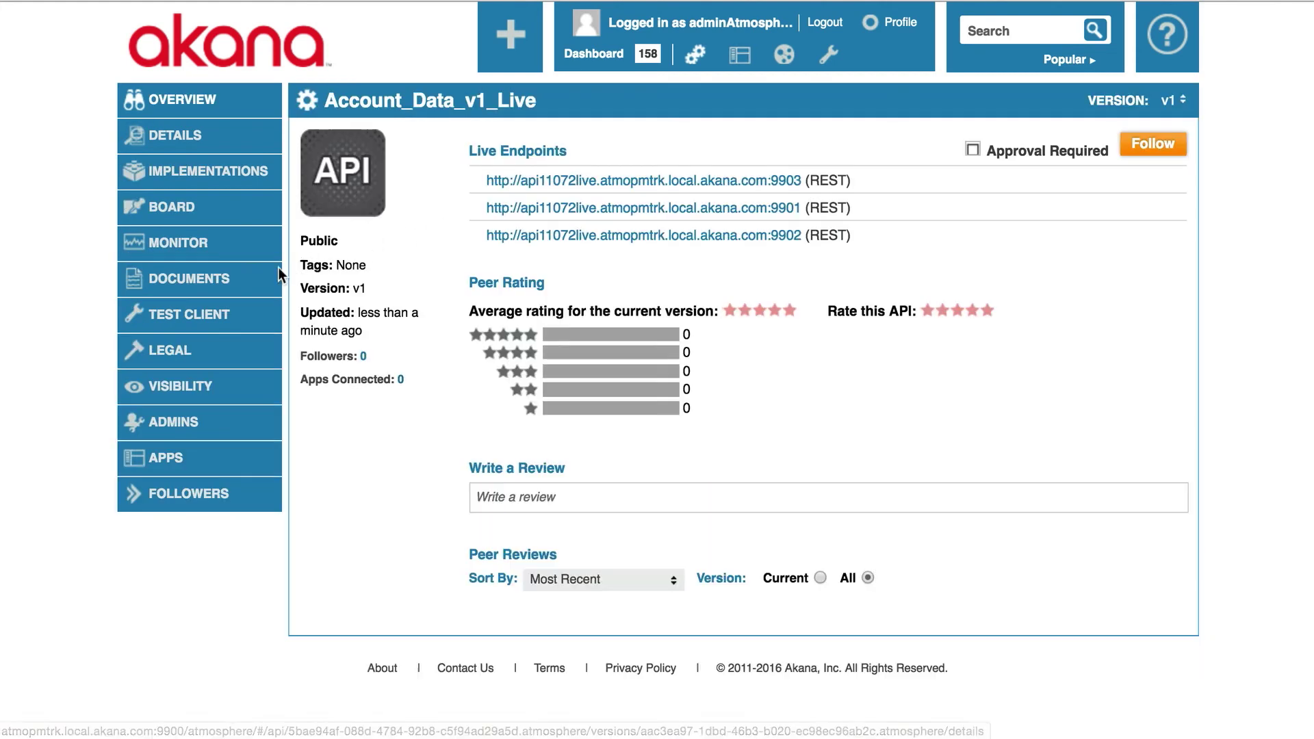
pyautogui.click(187, 278)
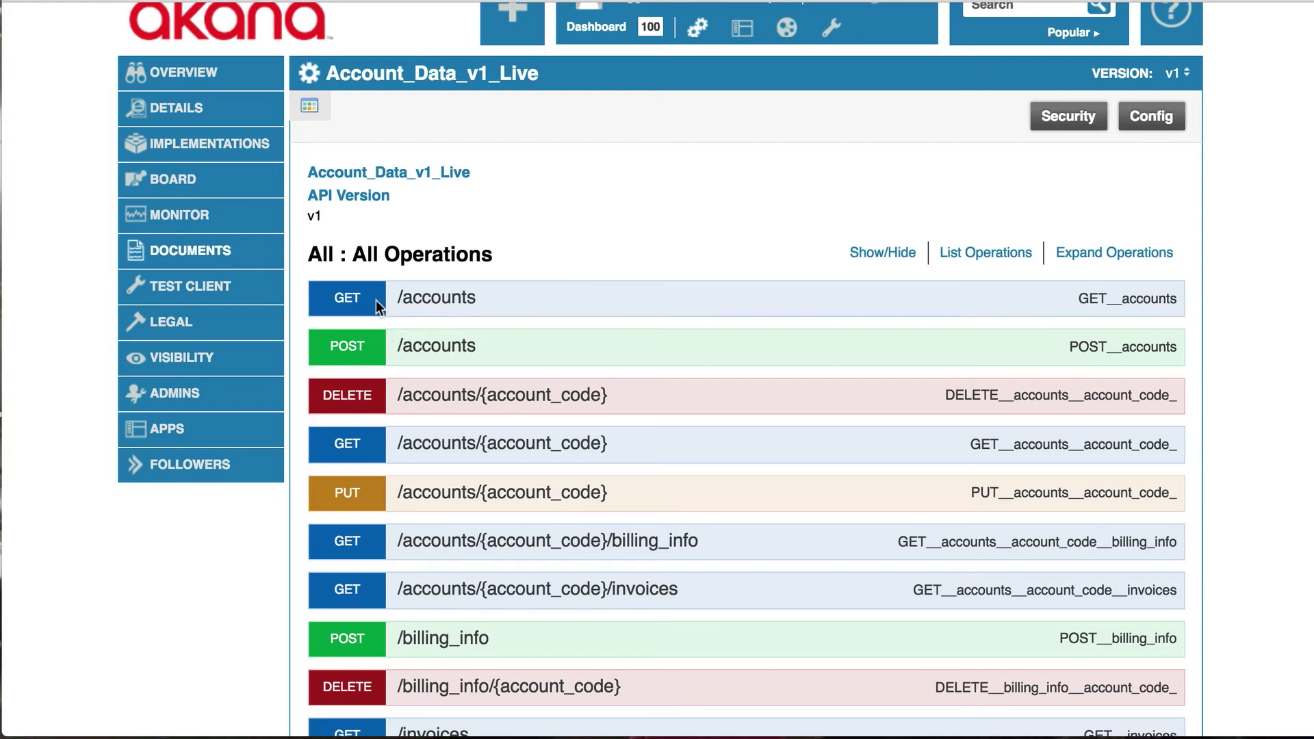
pyautogui.click(346, 297)
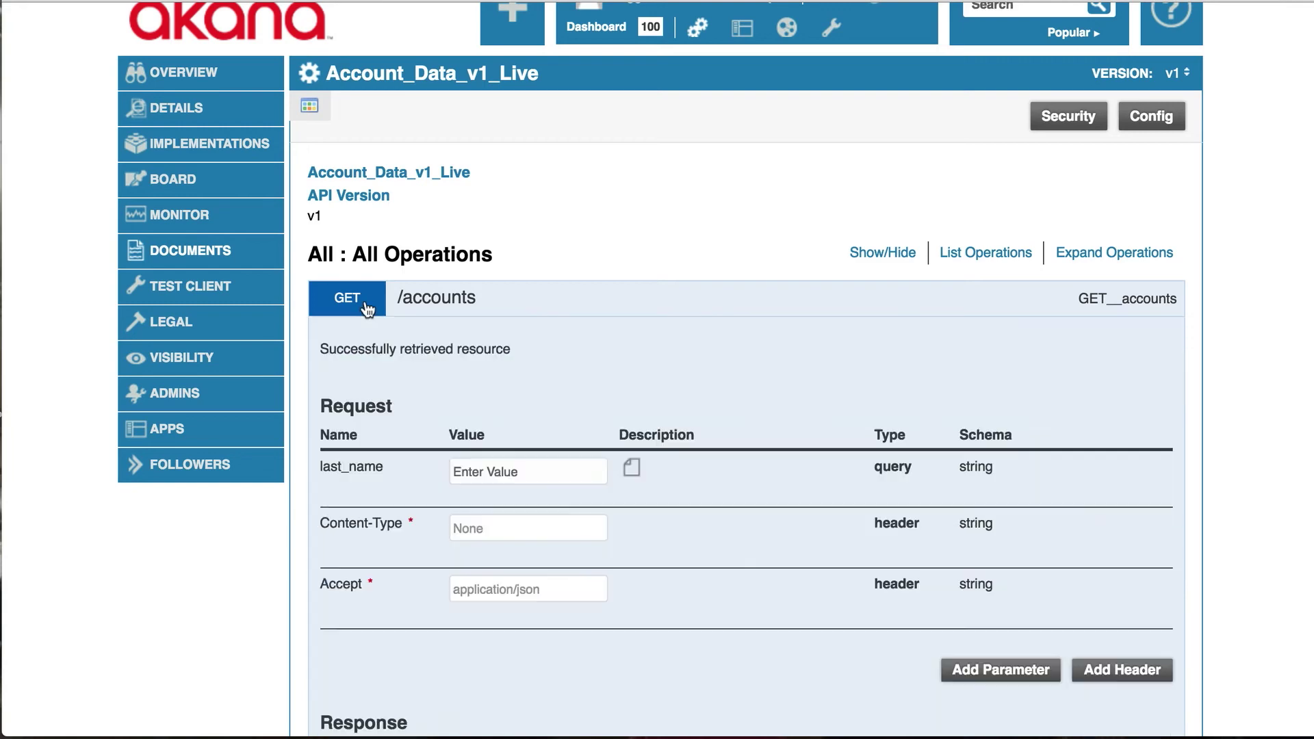
pyautogui.scroll(-3)
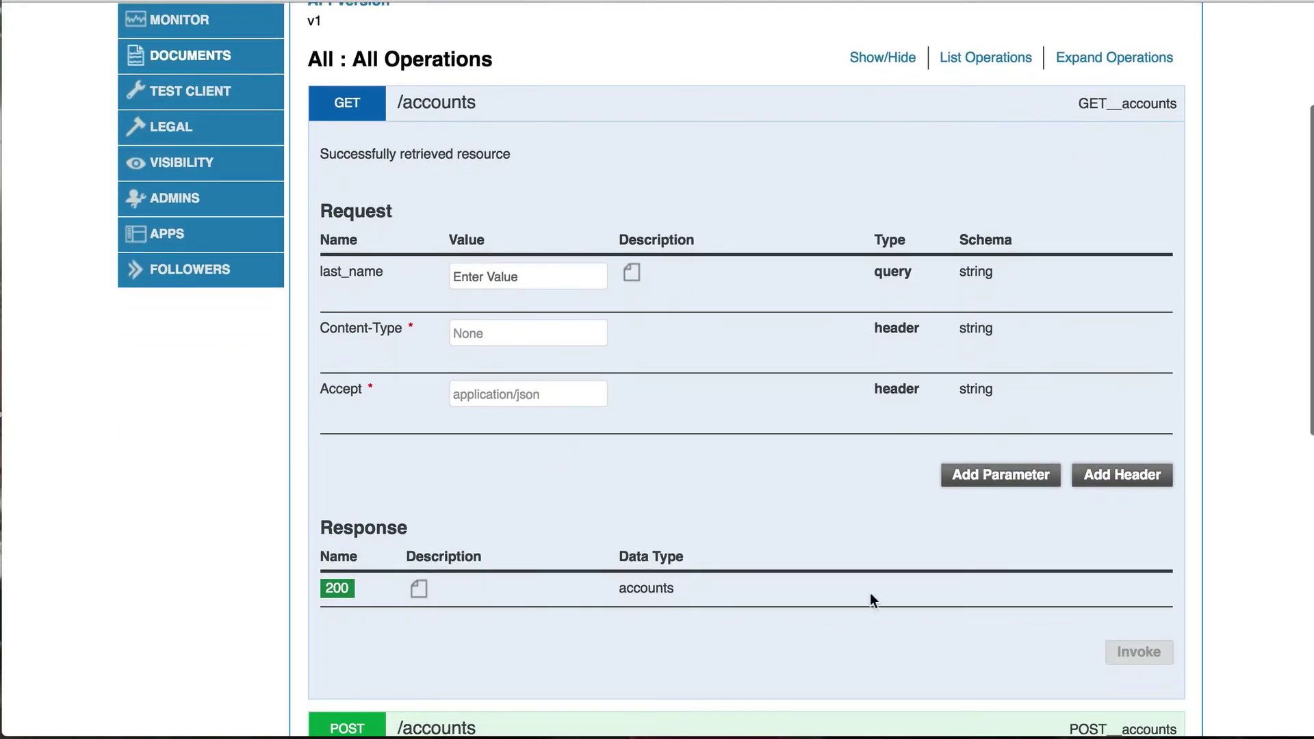
pyautogui.moveTo(1160, 643)
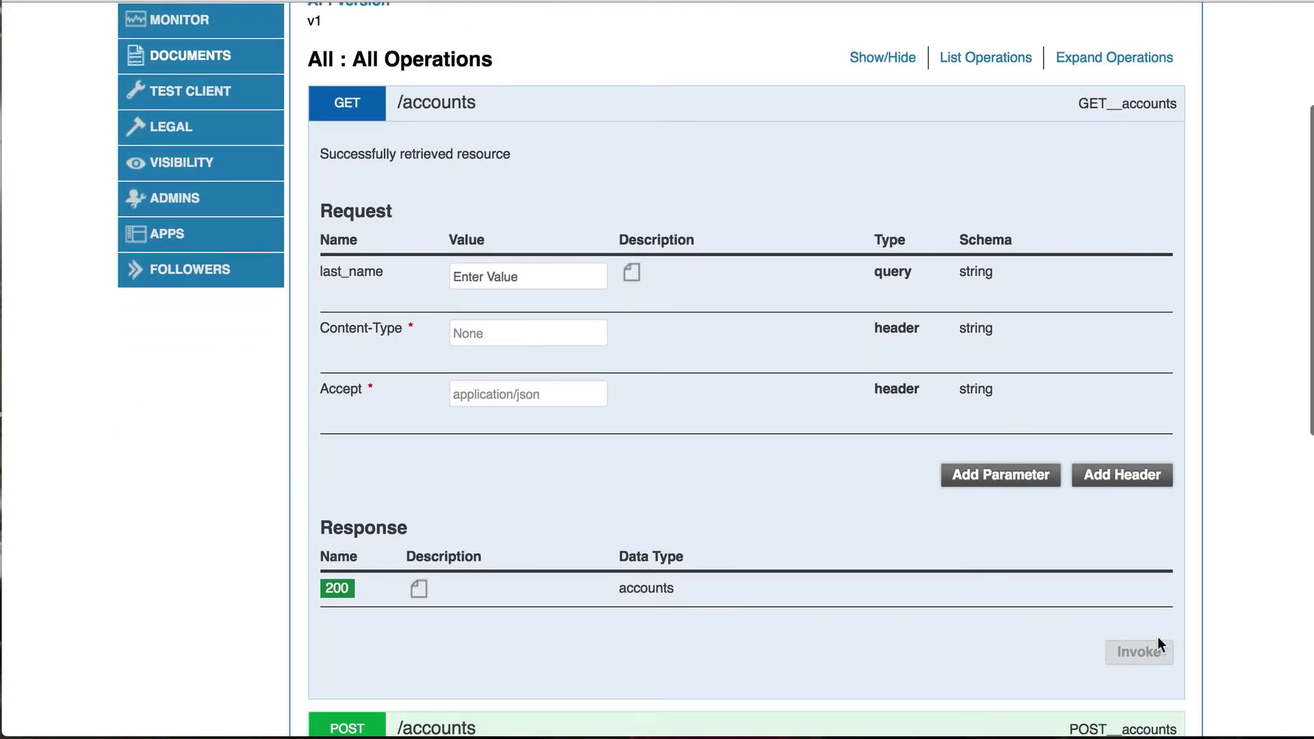
pyautogui.moveTo(1138, 687)
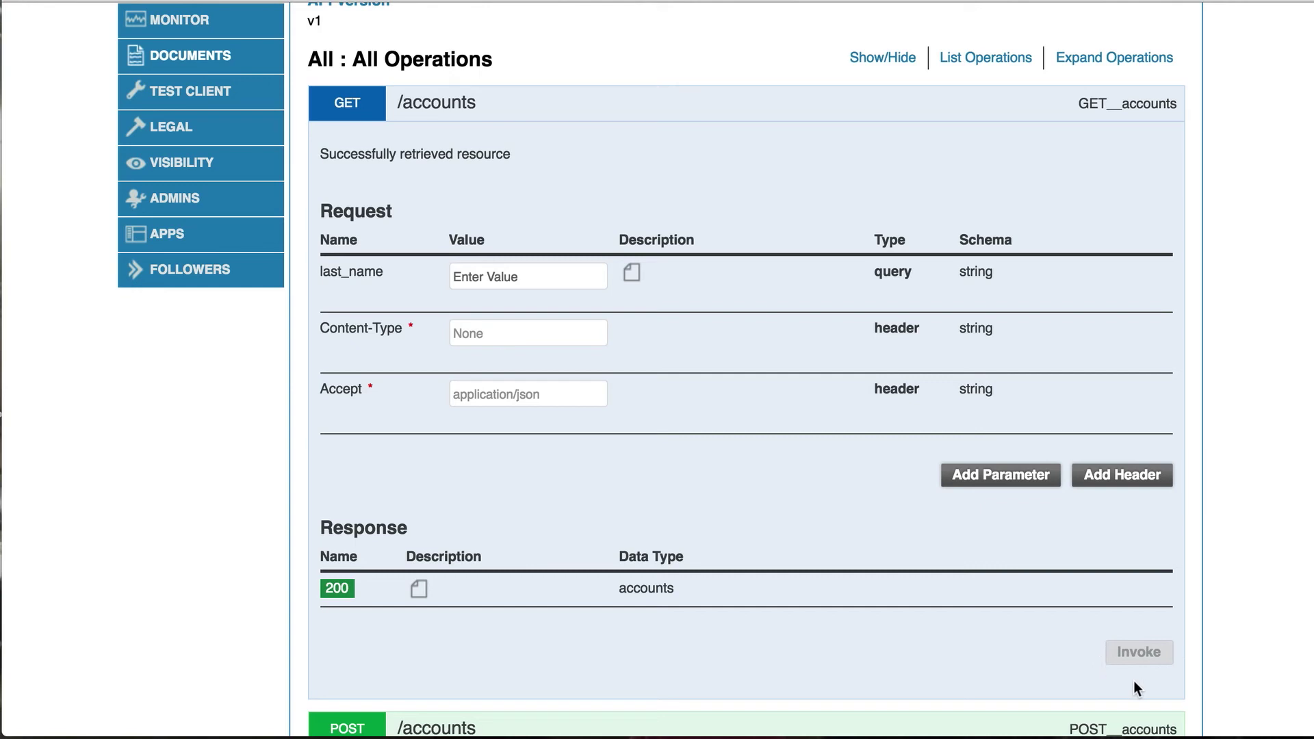
pyautogui.moveTo(902, 450)
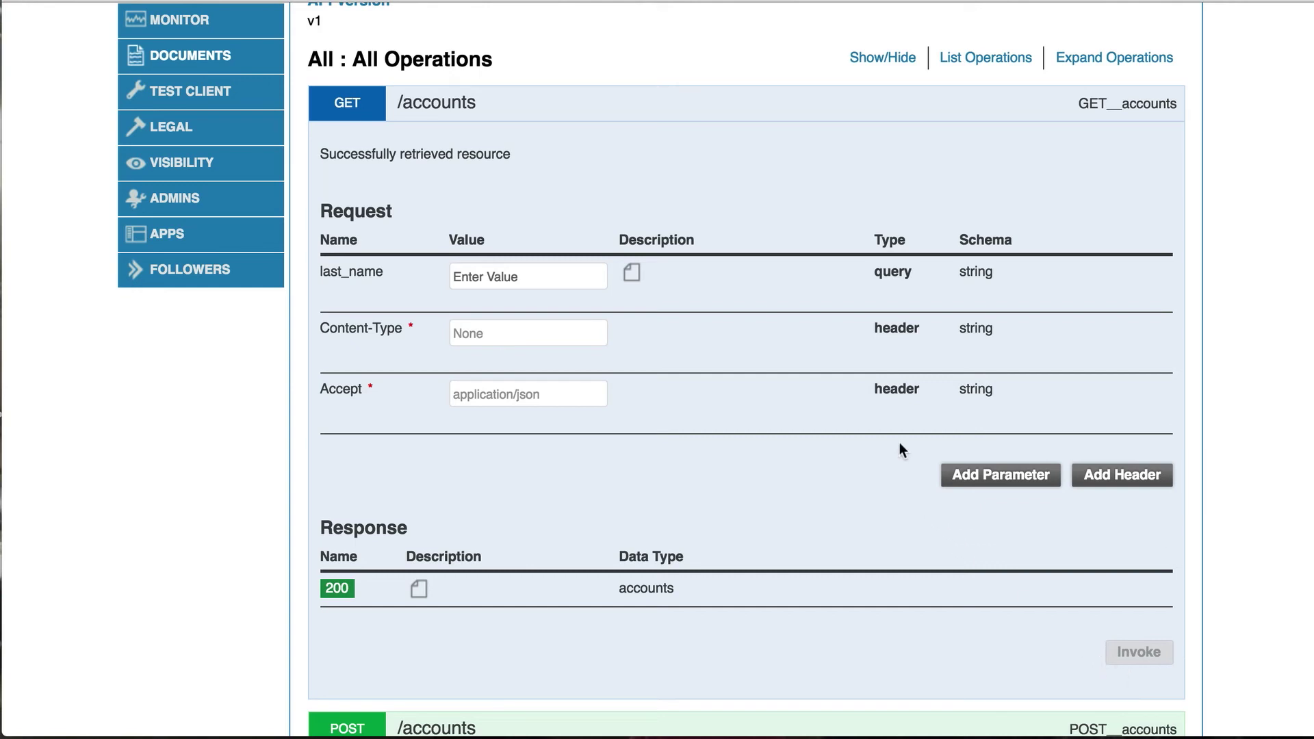
pyautogui.scroll(3)
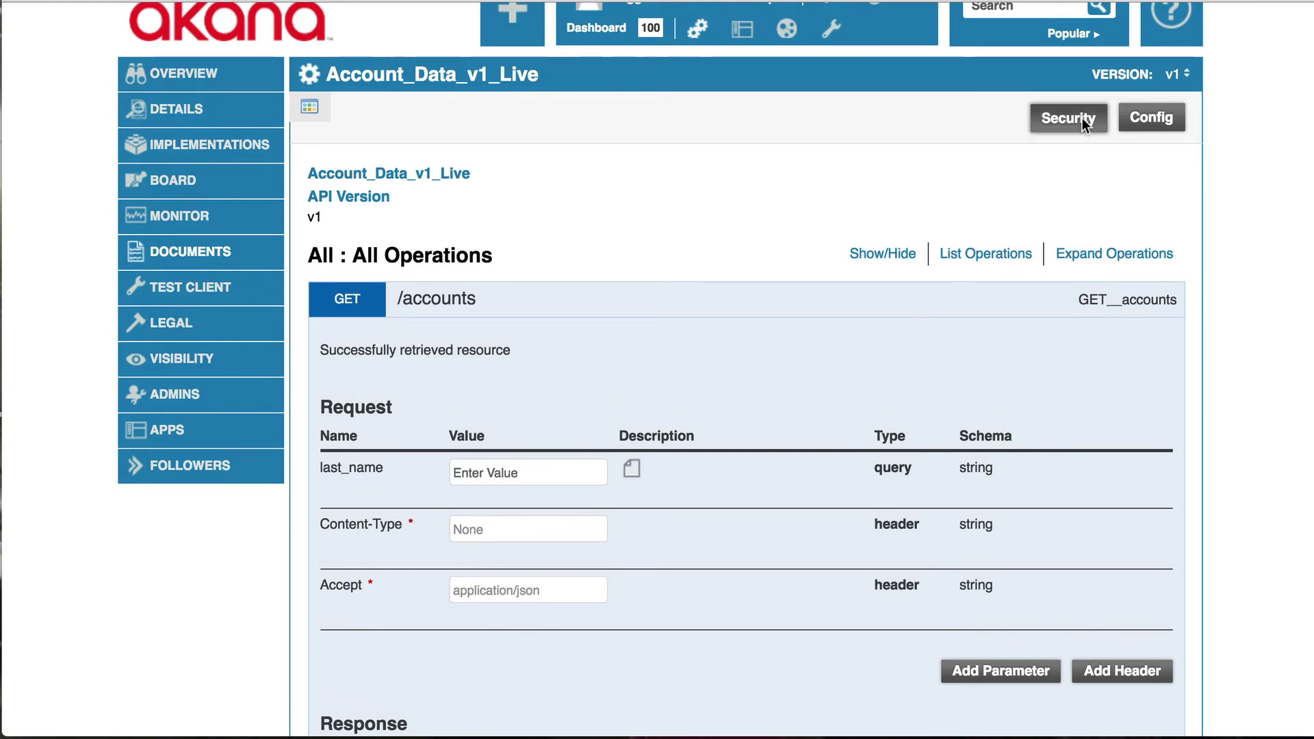
# Save test client security for Implementation Live with Apps CustomerAccountApp - 1.0
pyautogui.click(1066, 118)
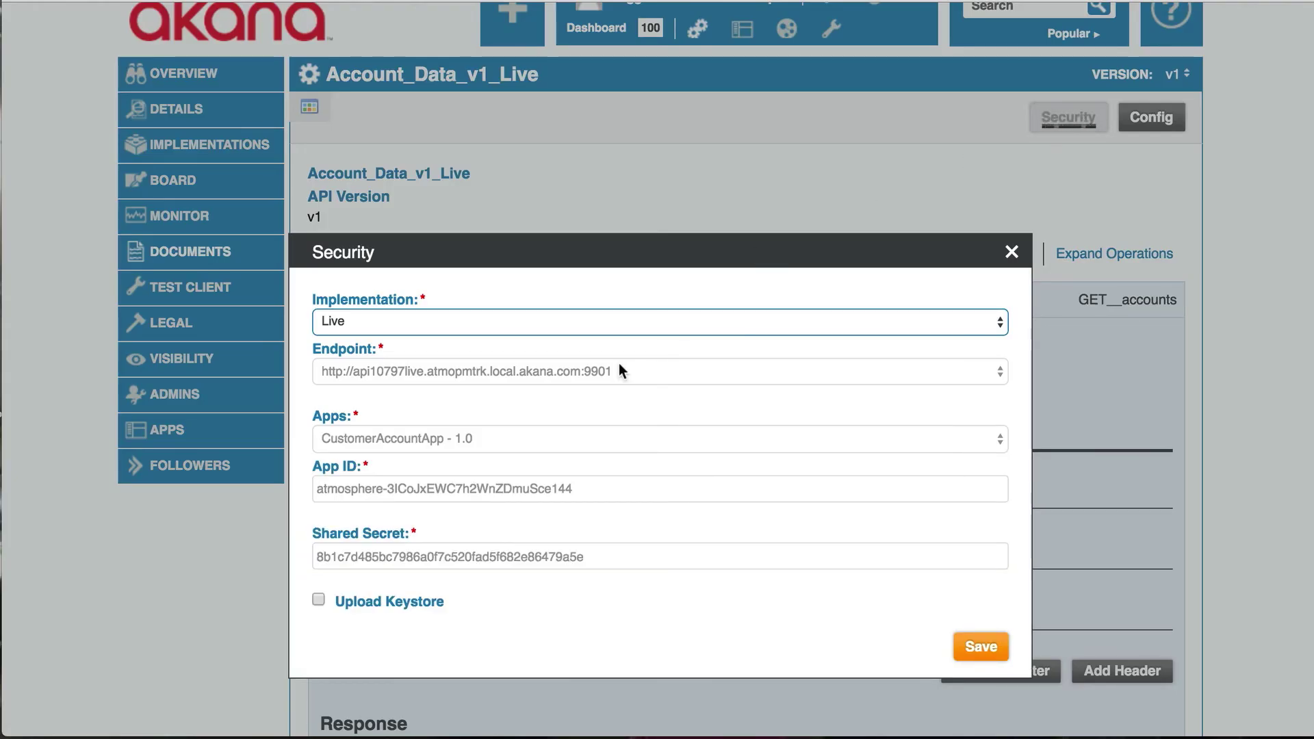
pyautogui.moveTo(550, 342)
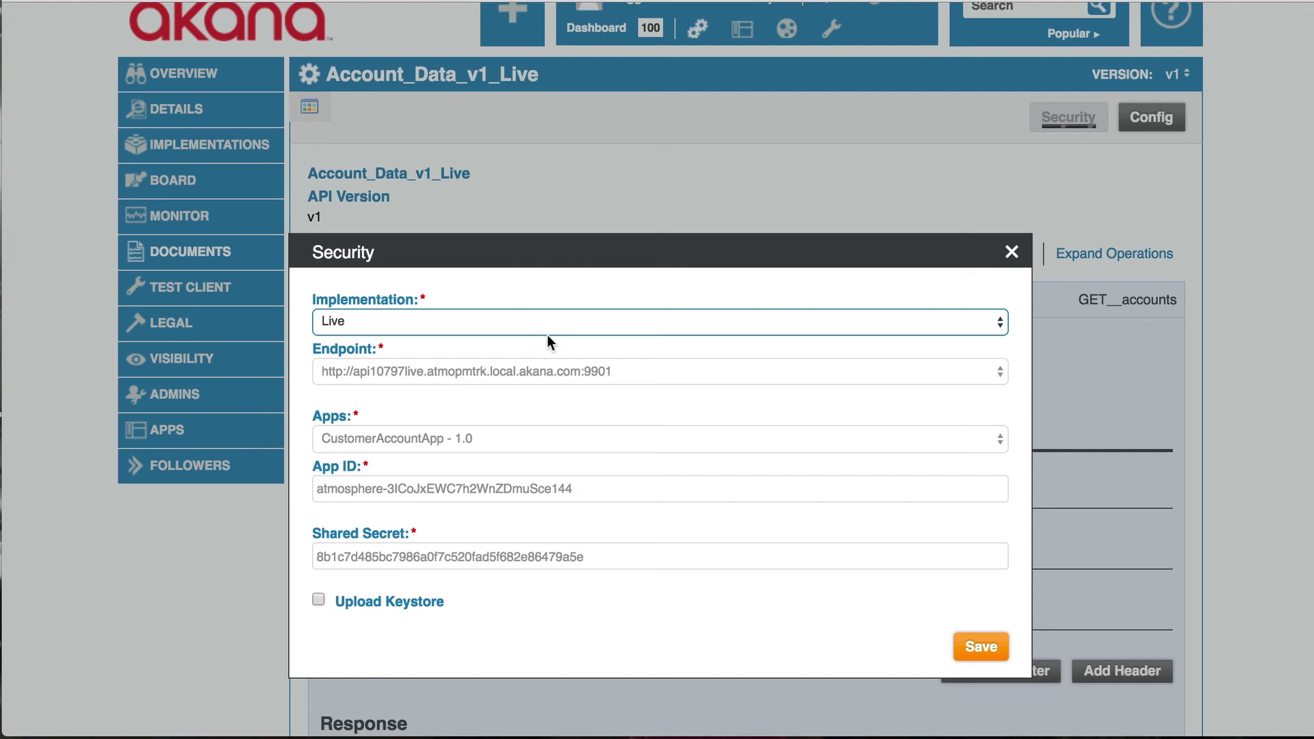
pyautogui.moveTo(501, 375)
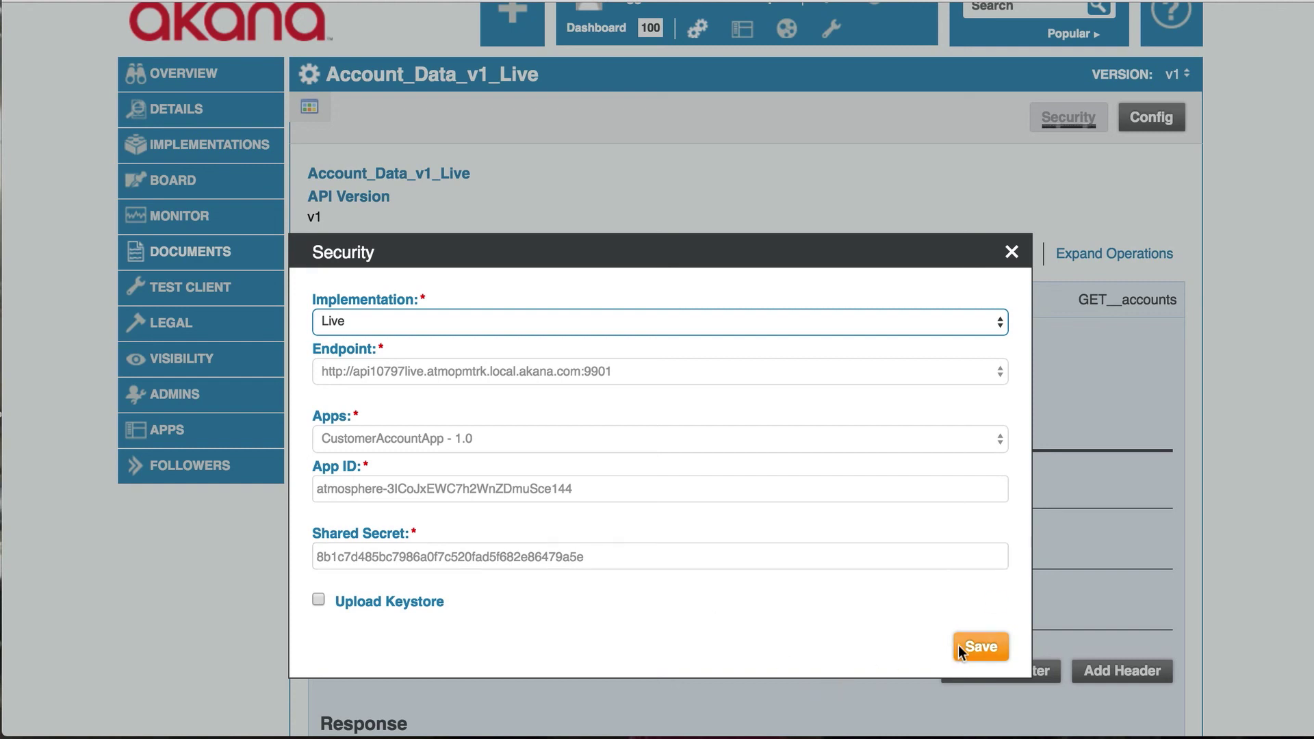
pyautogui.click(980, 647)
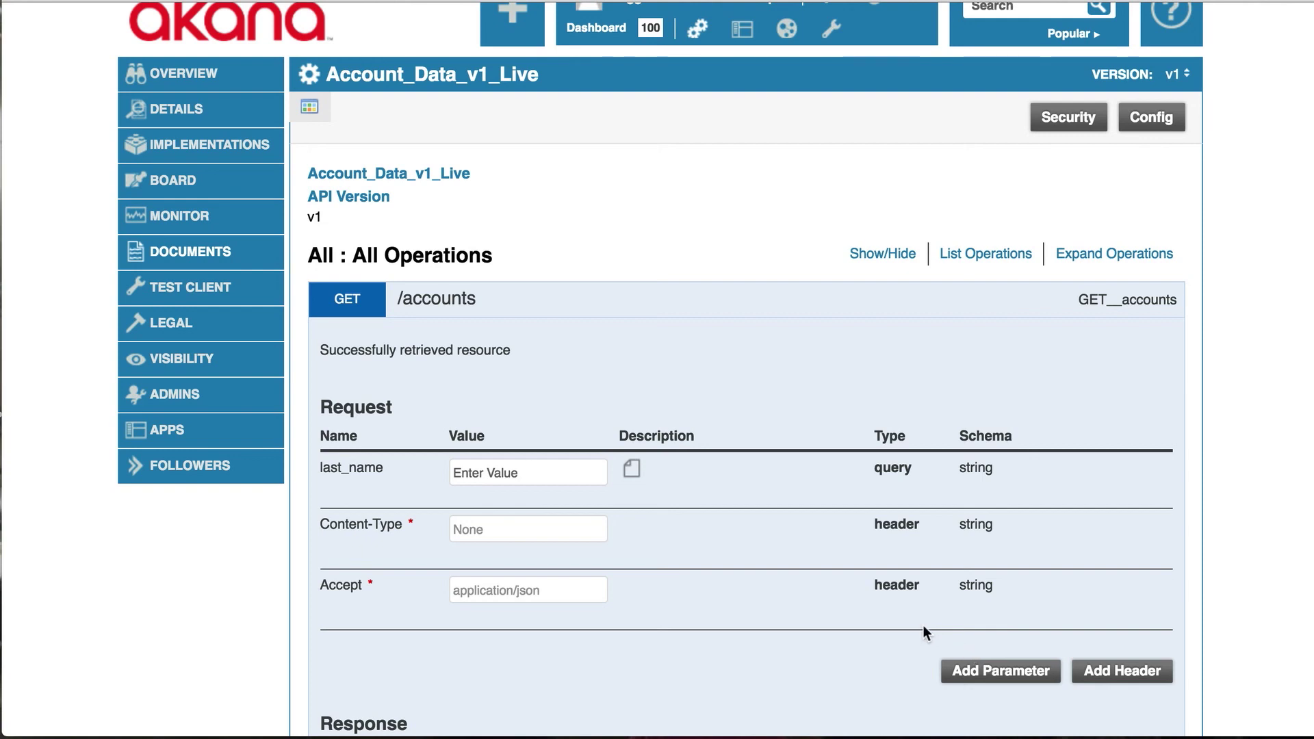
# Invoke GET /accounts from the test client and review the 200 response listing account records
pyautogui.scroll(-3)
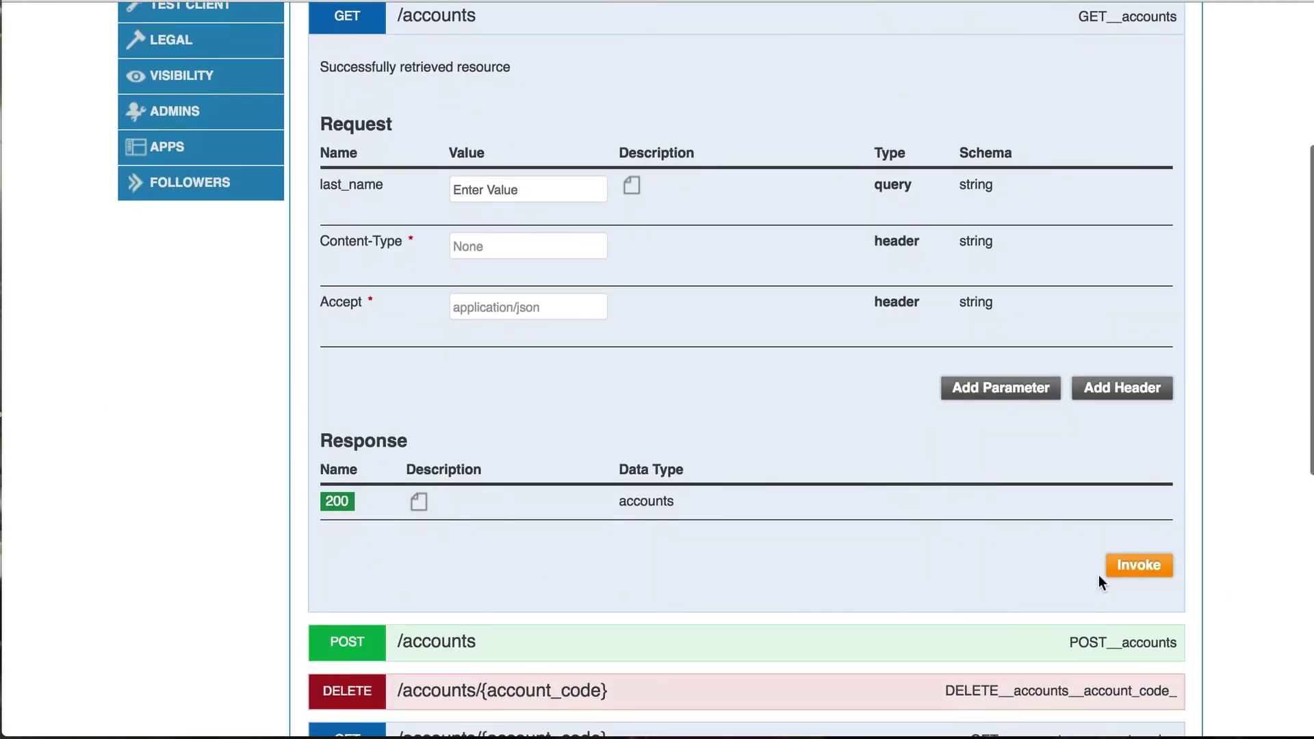
pyautogui.moveTo(1150, 596)
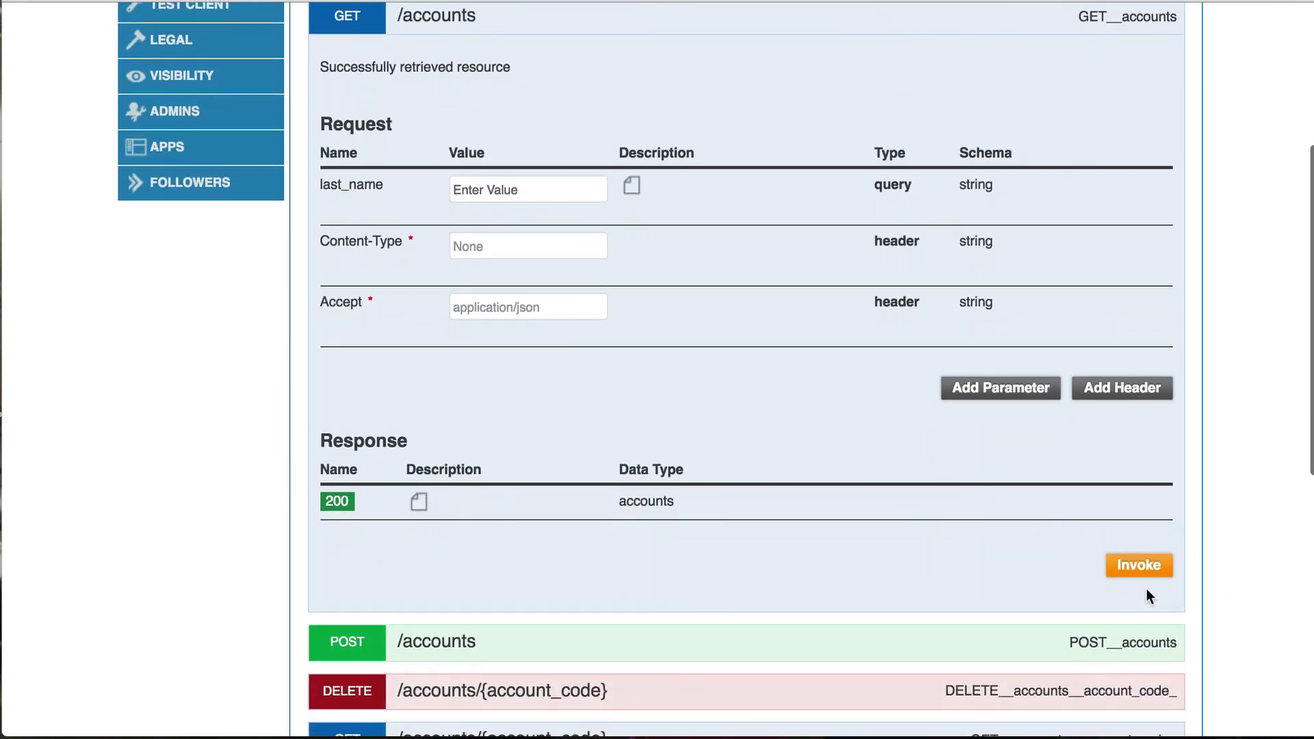
pyautogui.click(1138, 565)
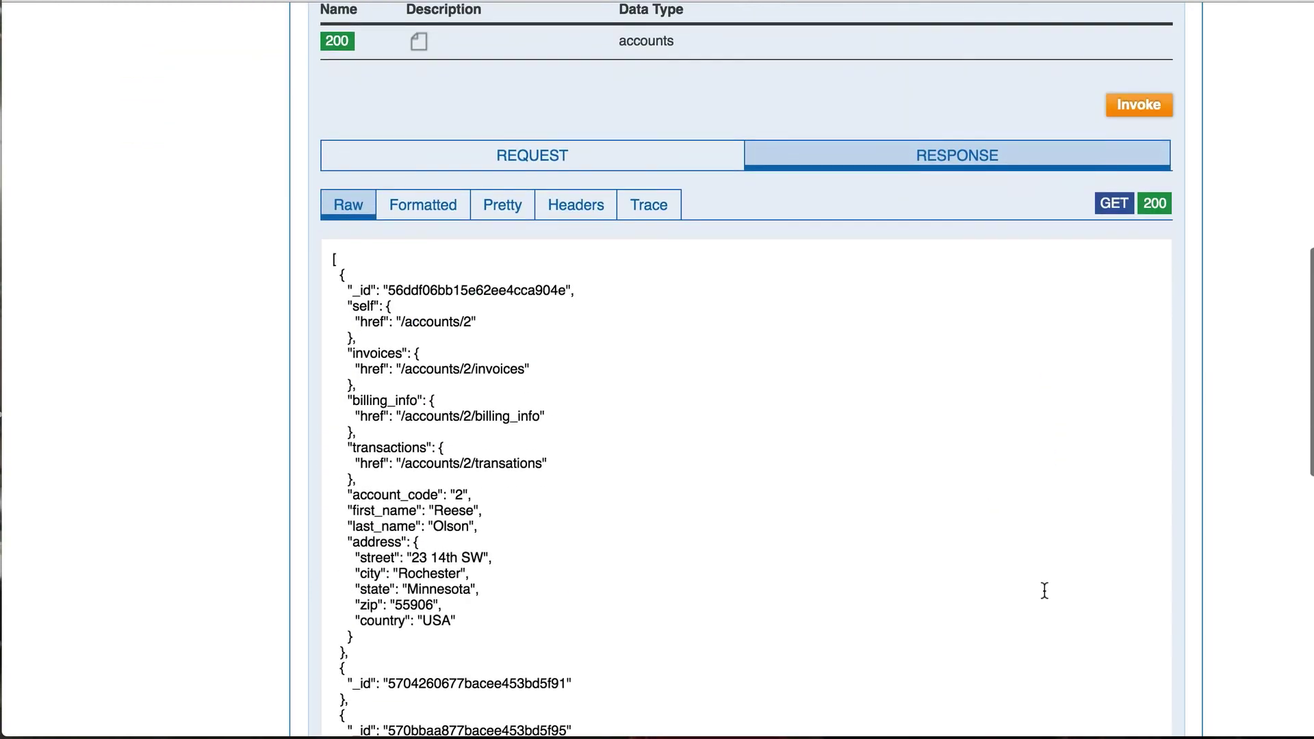
pyautogui.scroll(3)
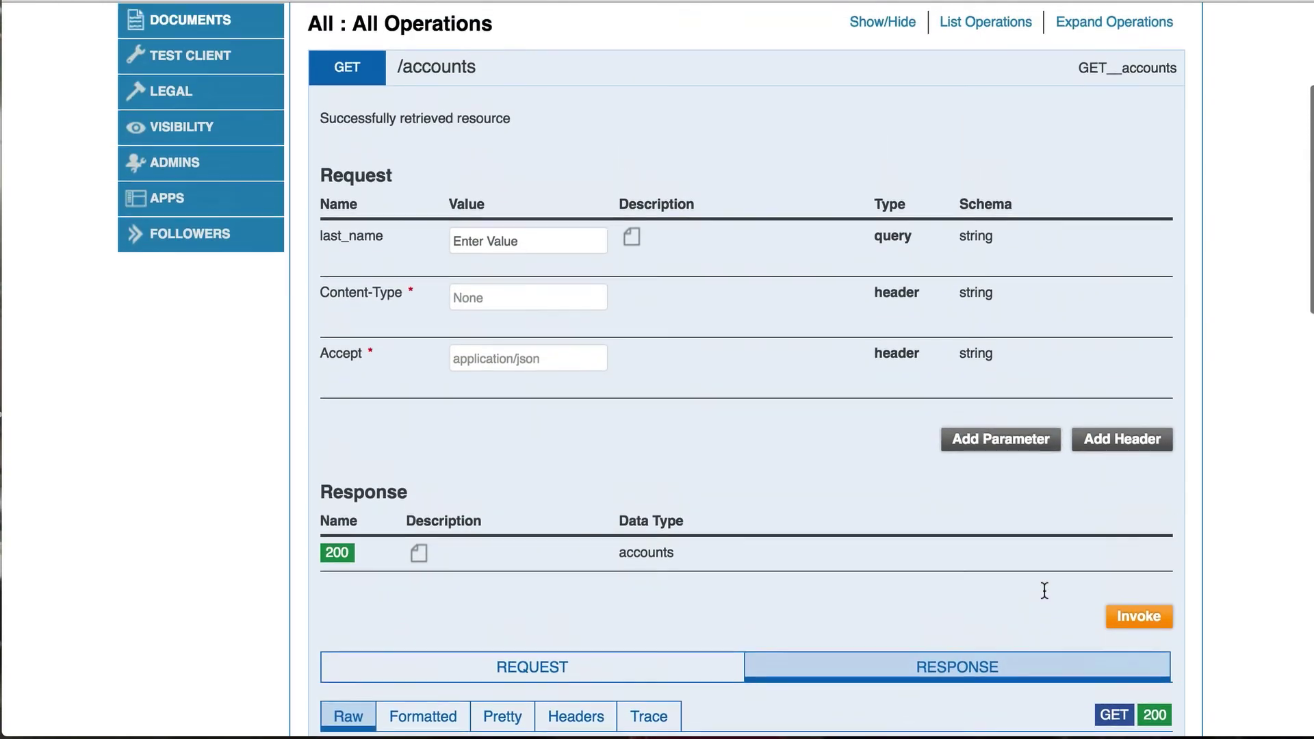
pyautogui.scroll(3)
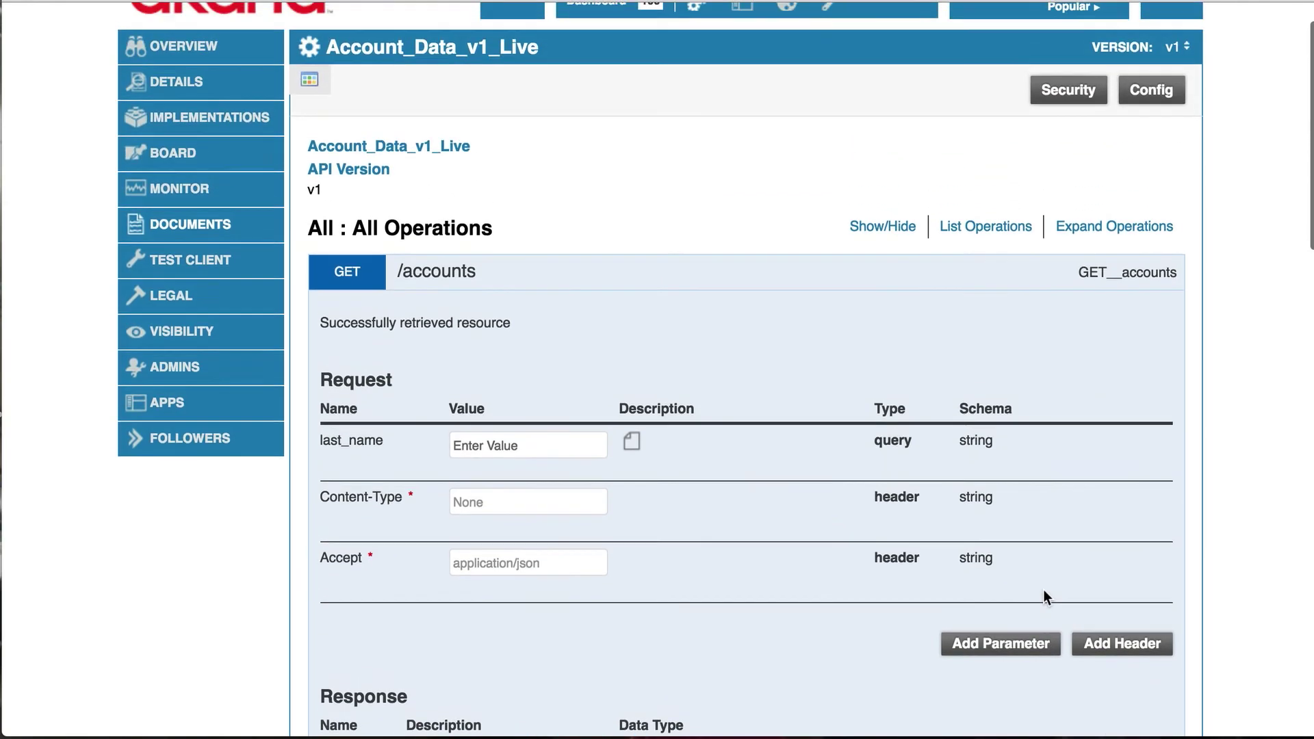
pyautogui.scroll(3)
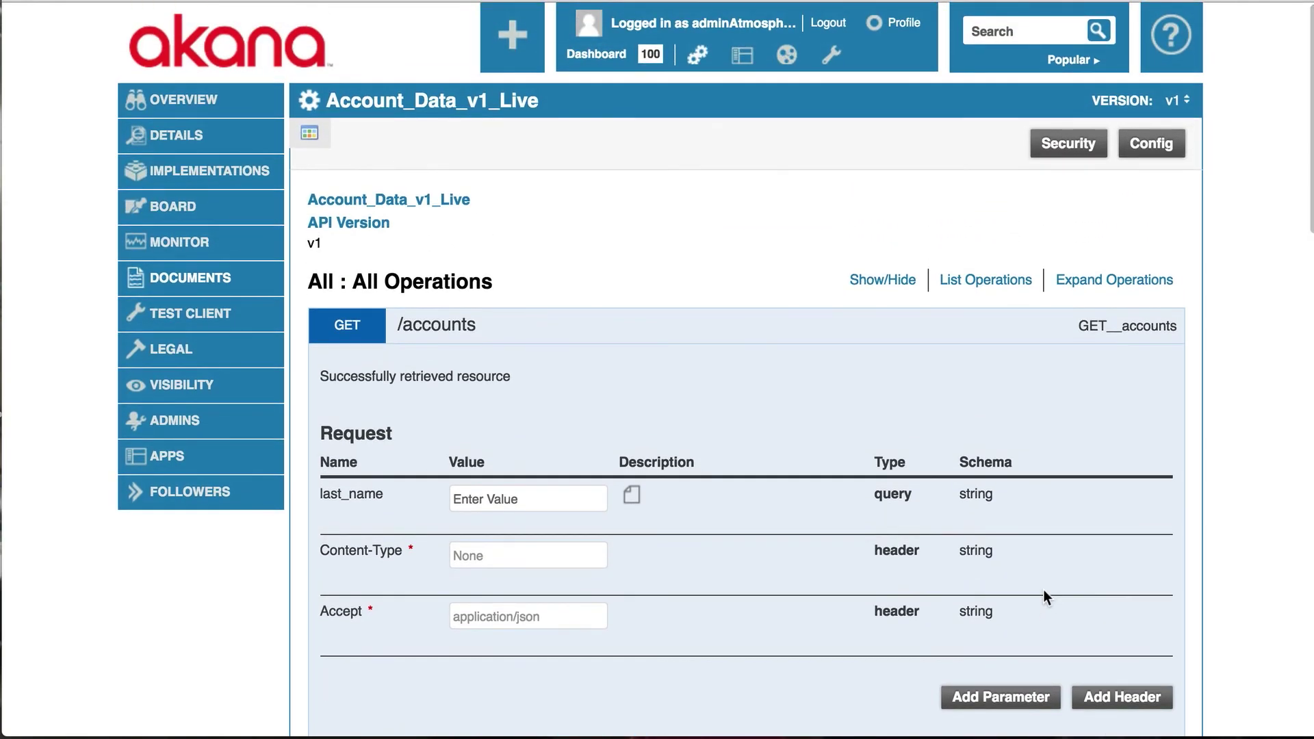